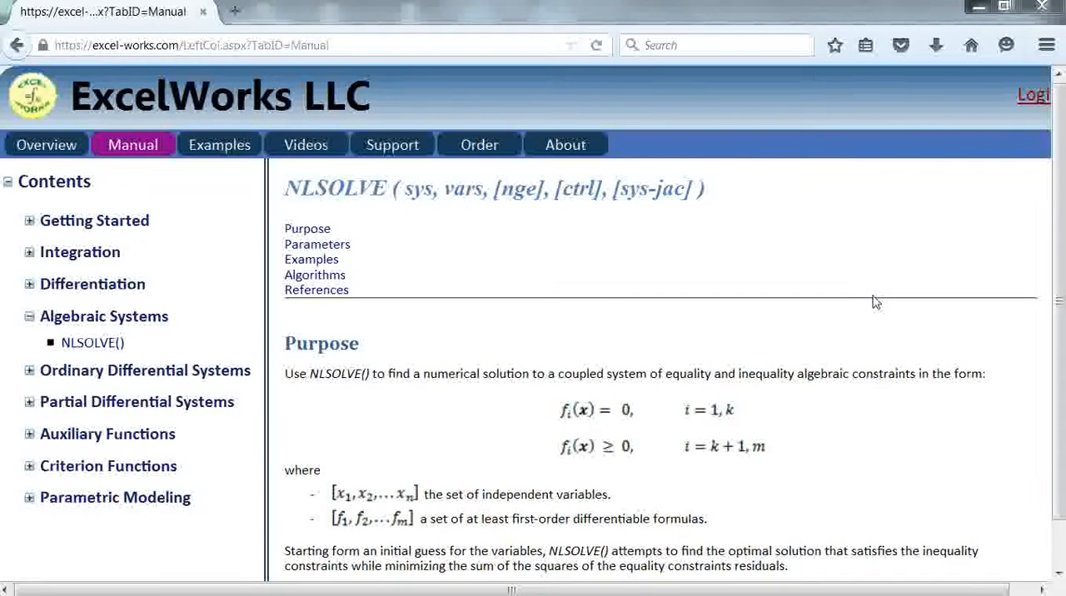
pyautogui.moveTo(653, 380)
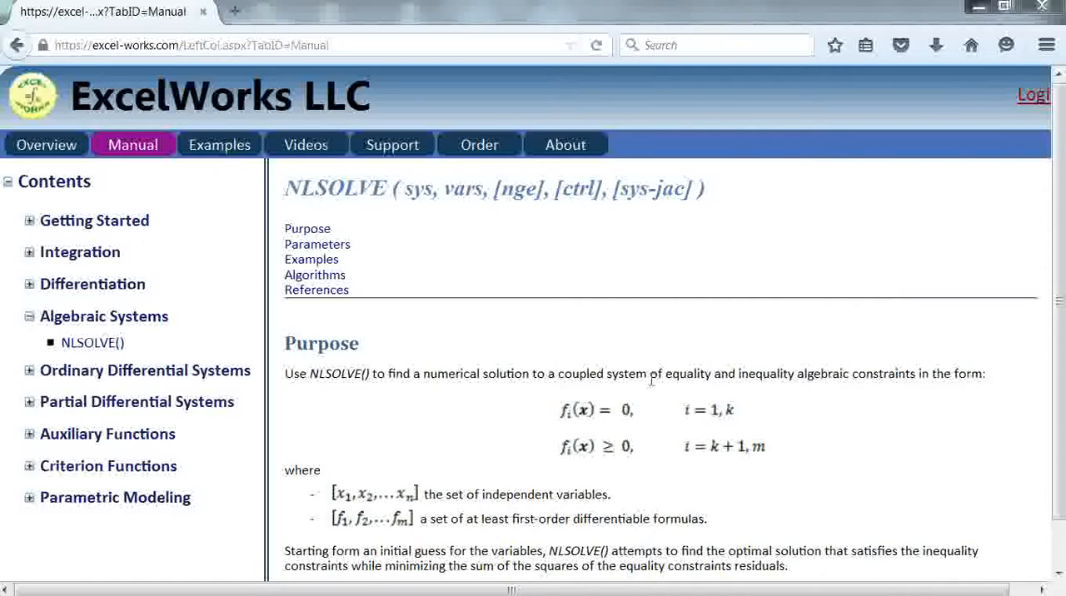
pyautogui.moveTo(542, 426)
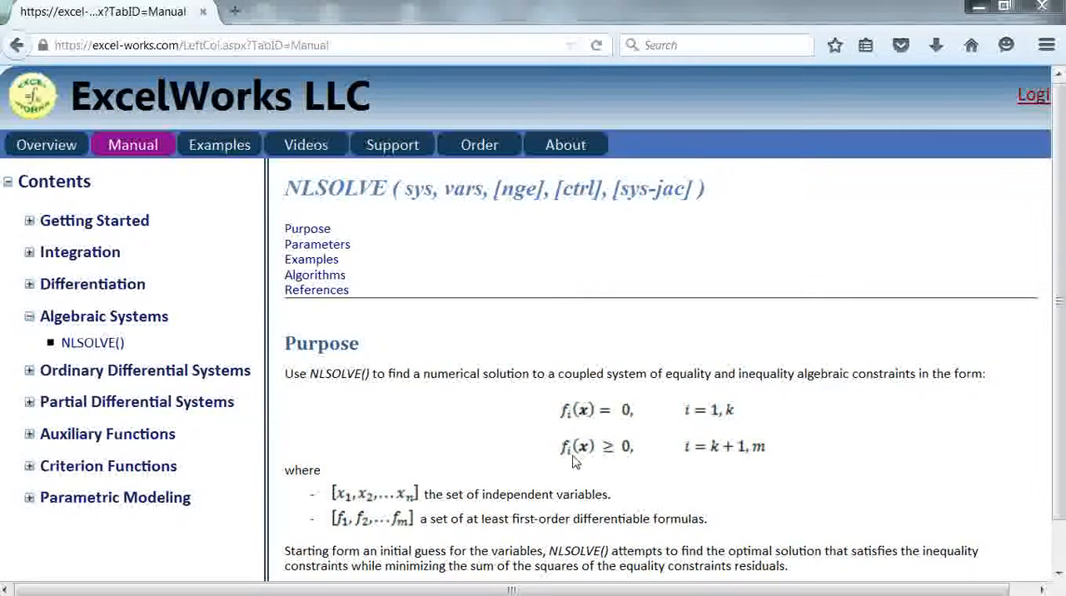
pyautogui.moveTo(606, 463)
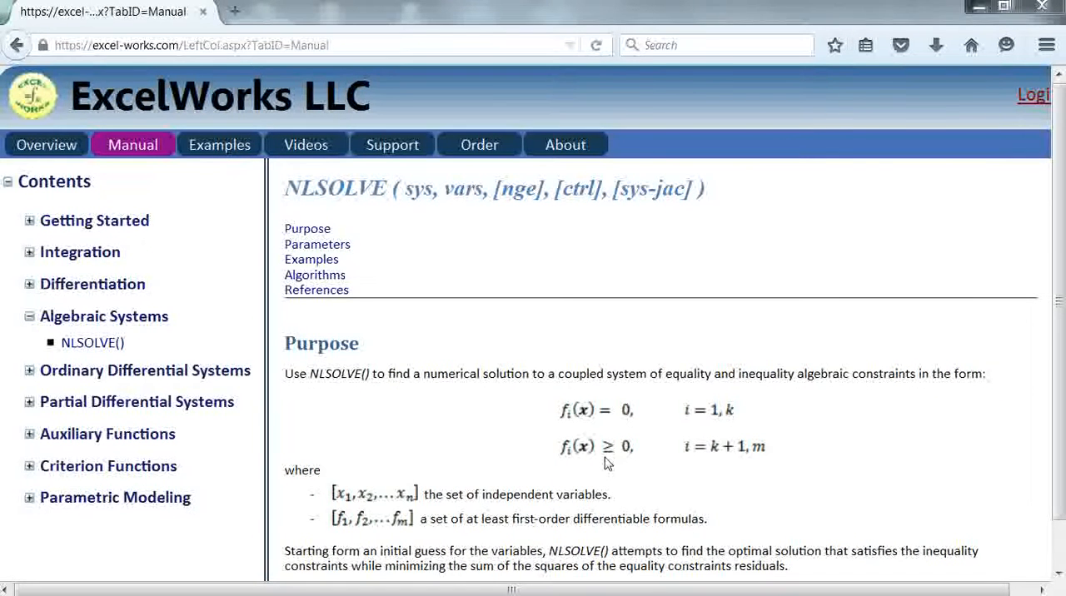
pyautogui.moveTo(573, 393)
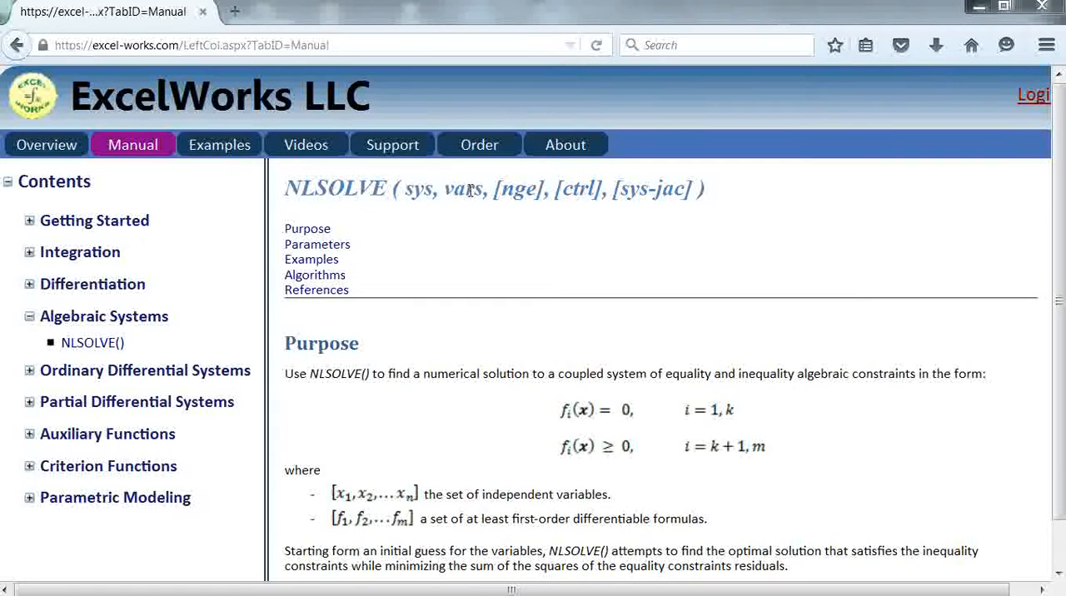
pyautogui.moveTo(580, 457)
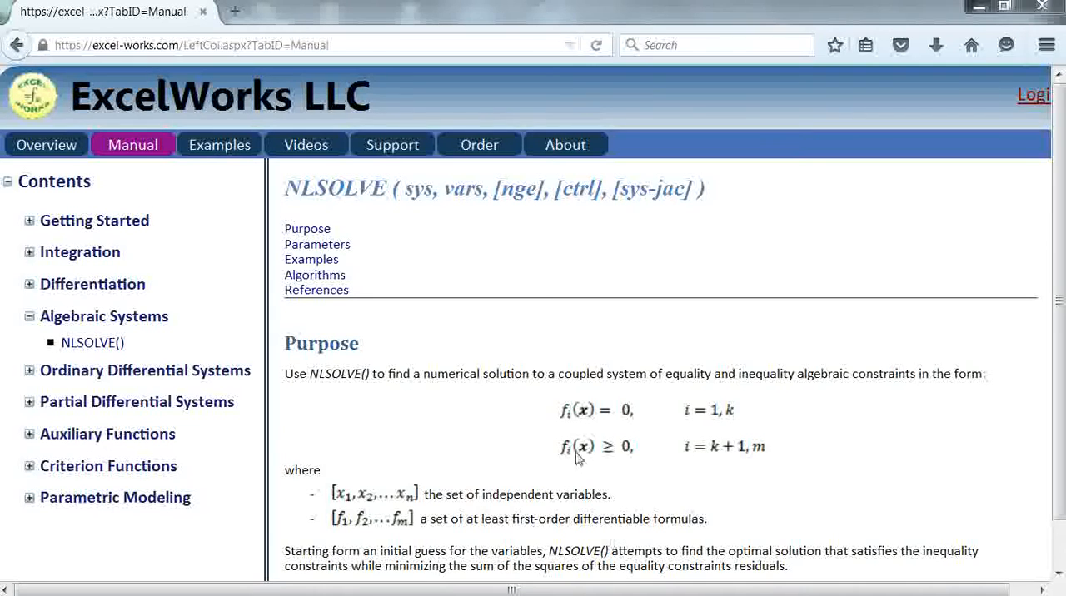
pyautogui.moveTo(533, 256)
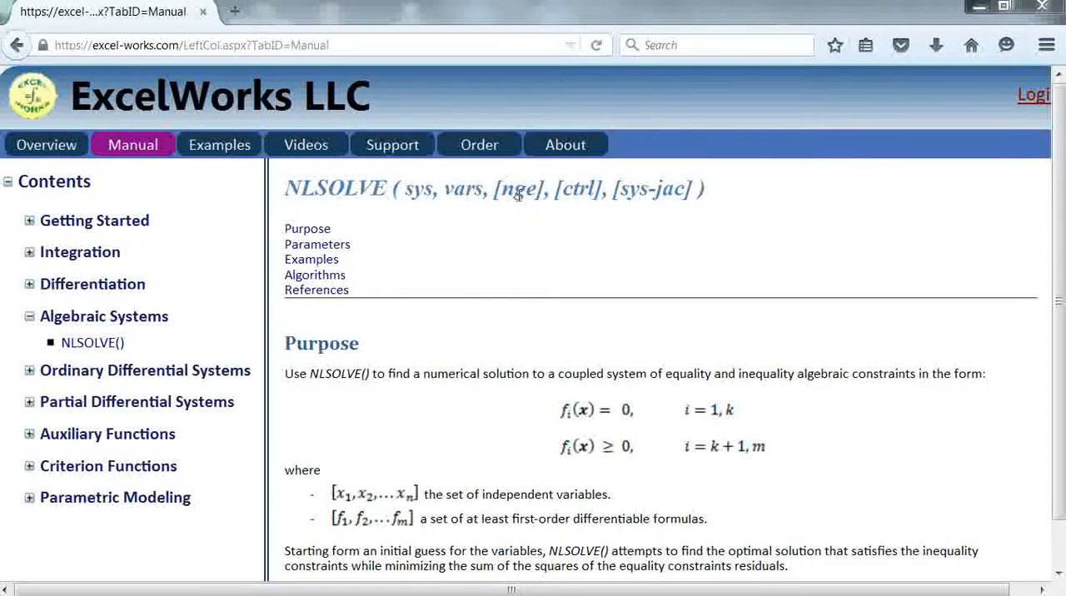
pyautogui.moveTo(427, 233)
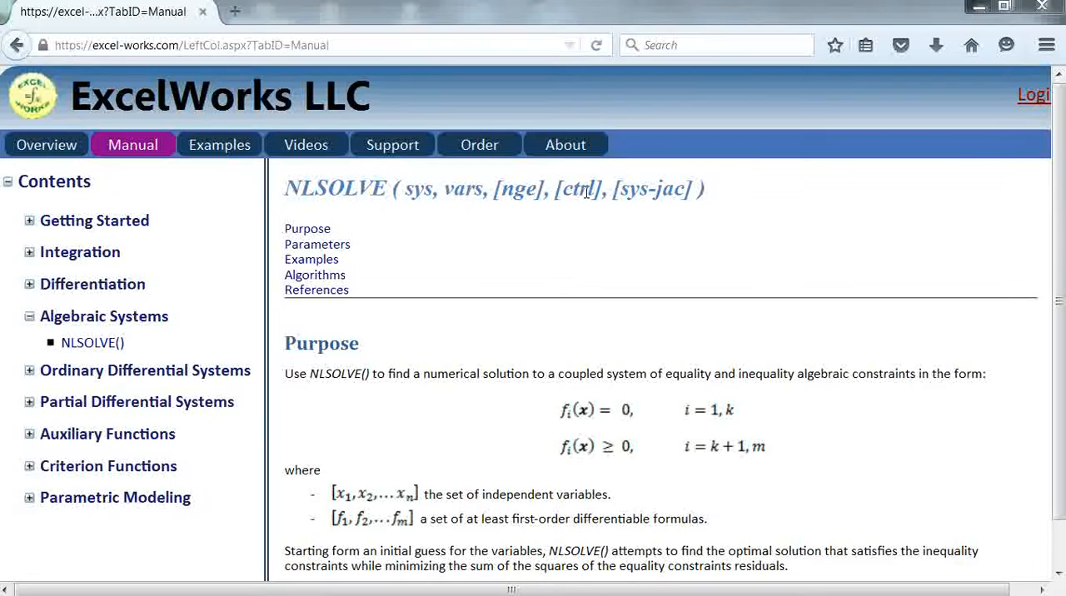
pyautogui.moveTo(312, 260)
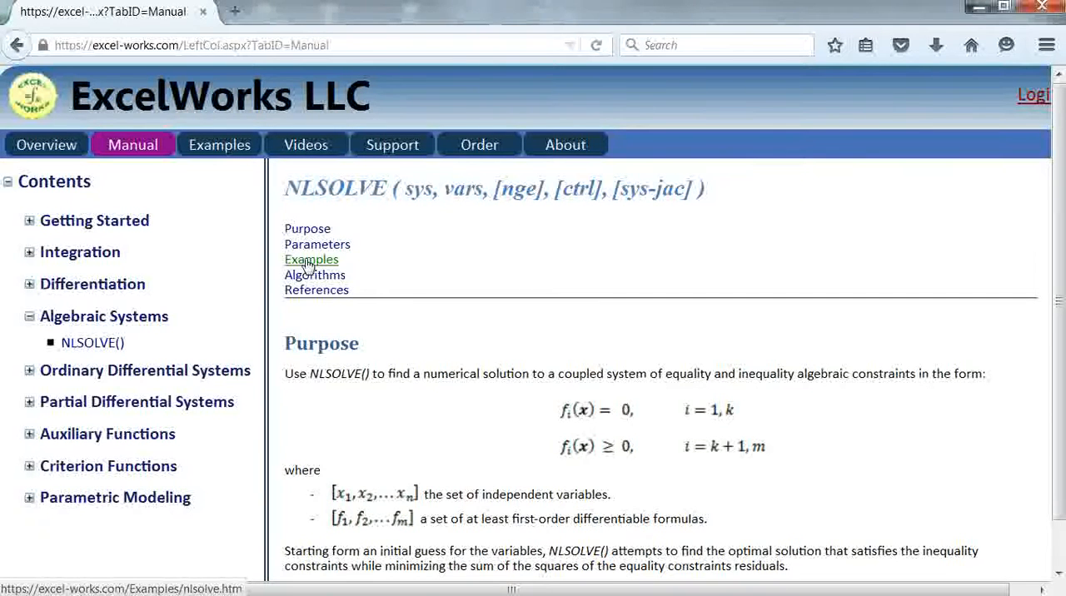
# - Browse the parameter tables, then jump to the manual's Algorithms section (Levenberg-Marquardt) and References
pyautogui.scroll(-3)
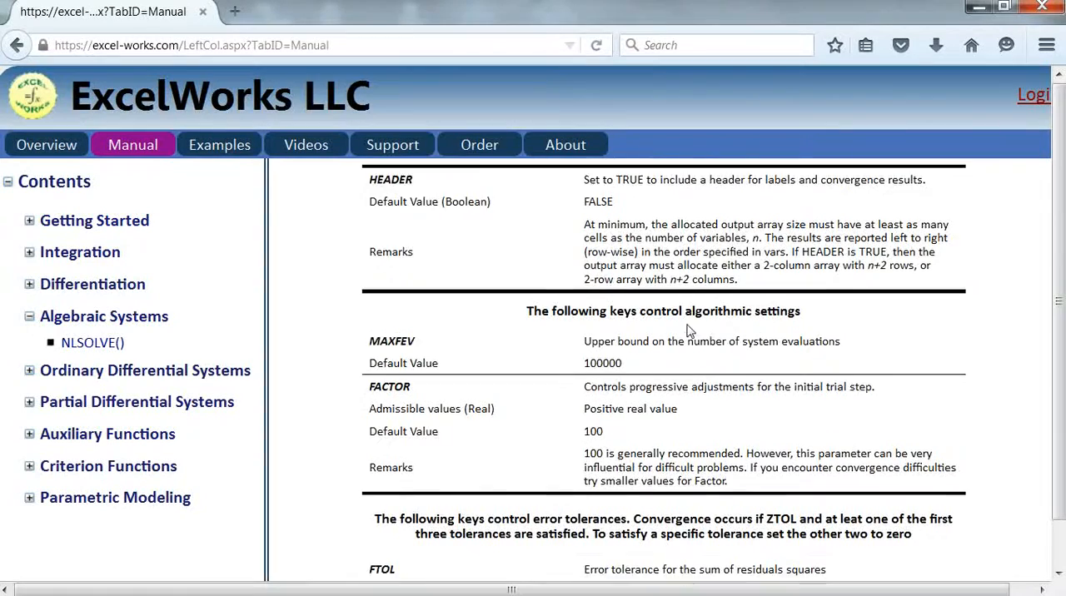
pyautogui.scroll(-3)
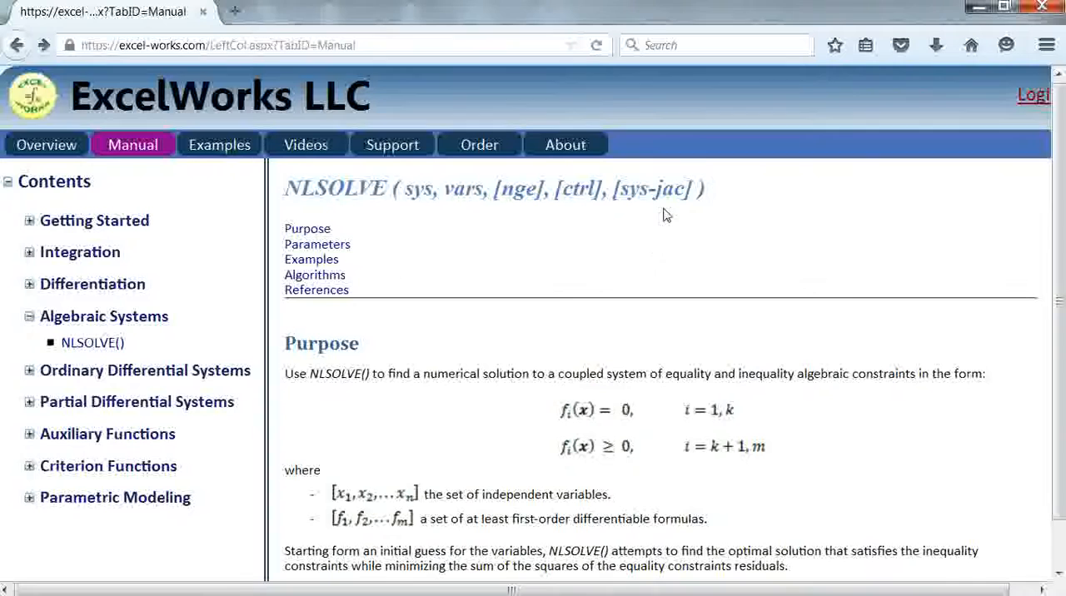
pyautogui.moveTo(486, 351)
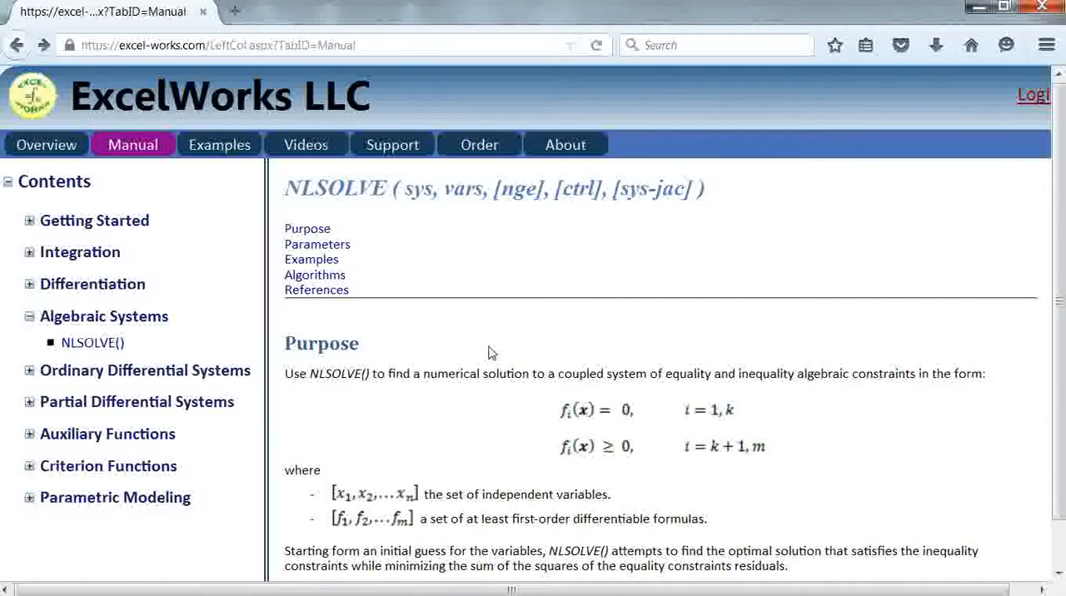
pyautogui.moveTo(315, 275)
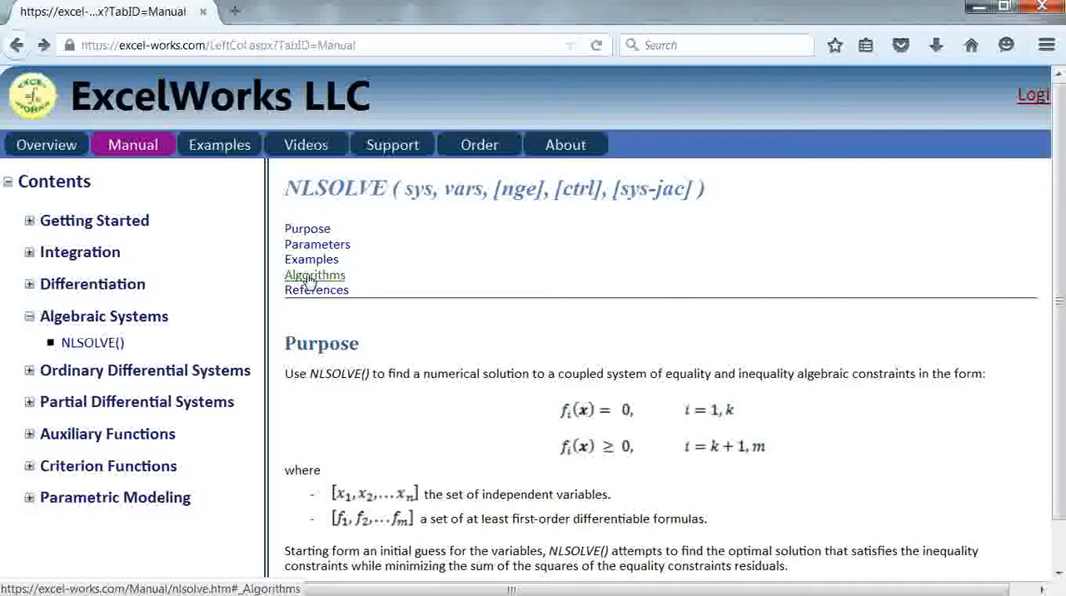
pyautogui.click(315, 275)
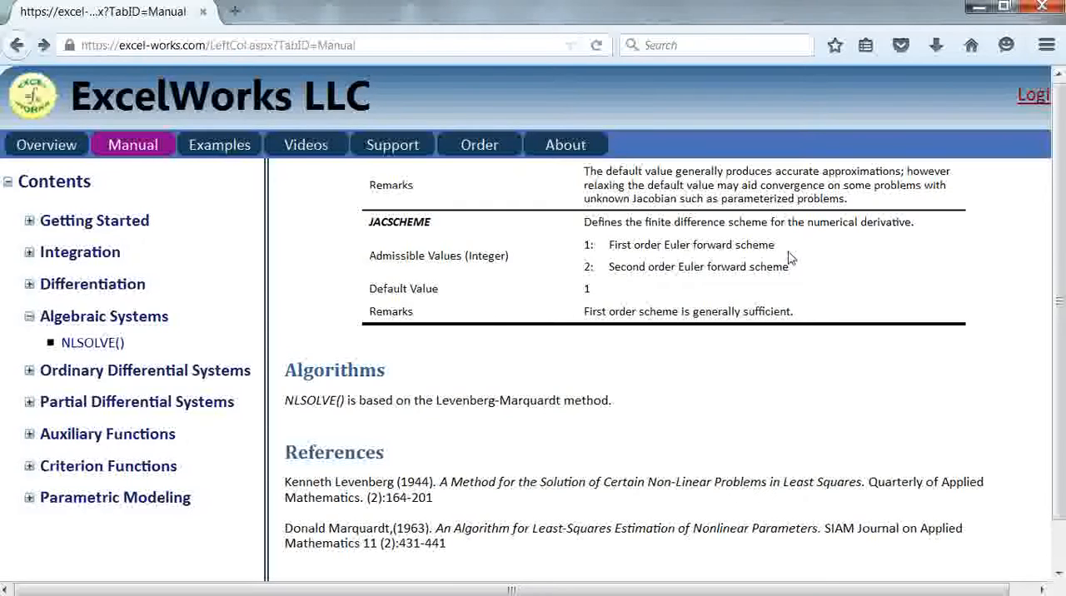
pyautogui.moveTo(590, 354)
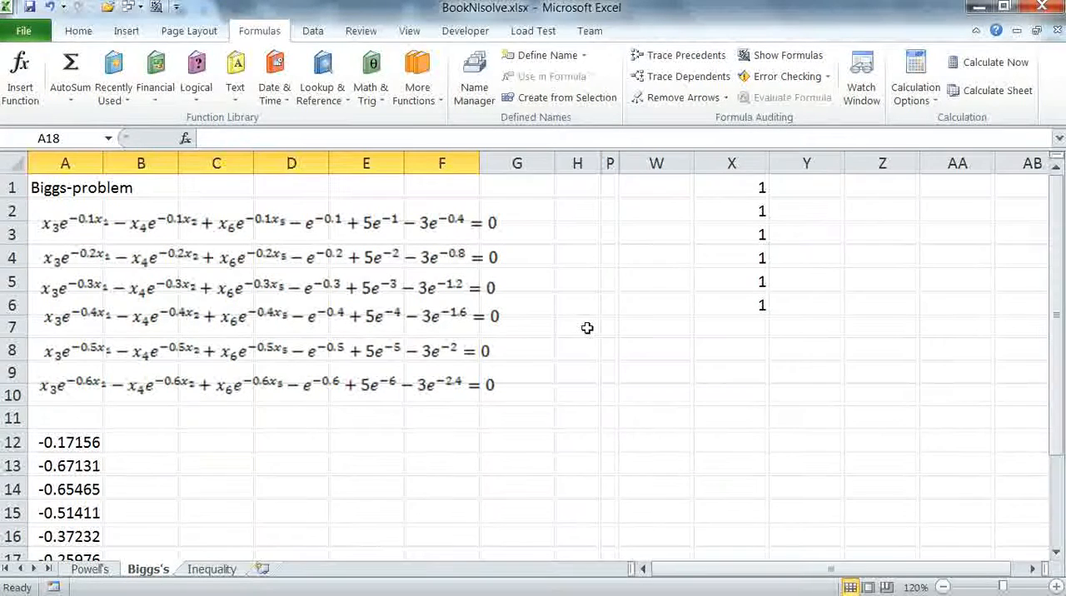
pyautogui.moveTo(206, 223)
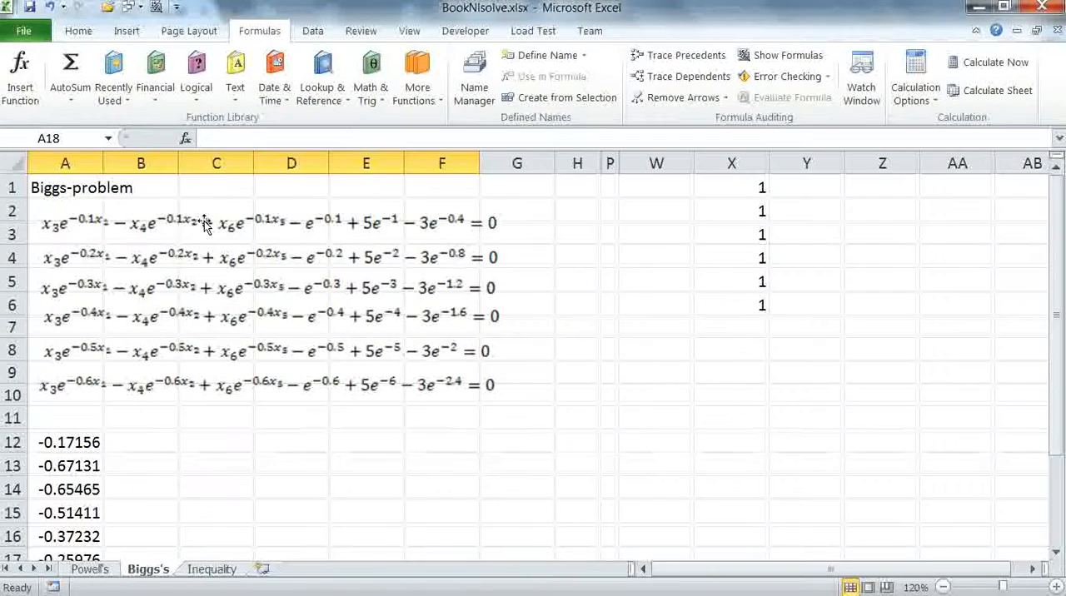
pyautogui.moveTo(153, 450)
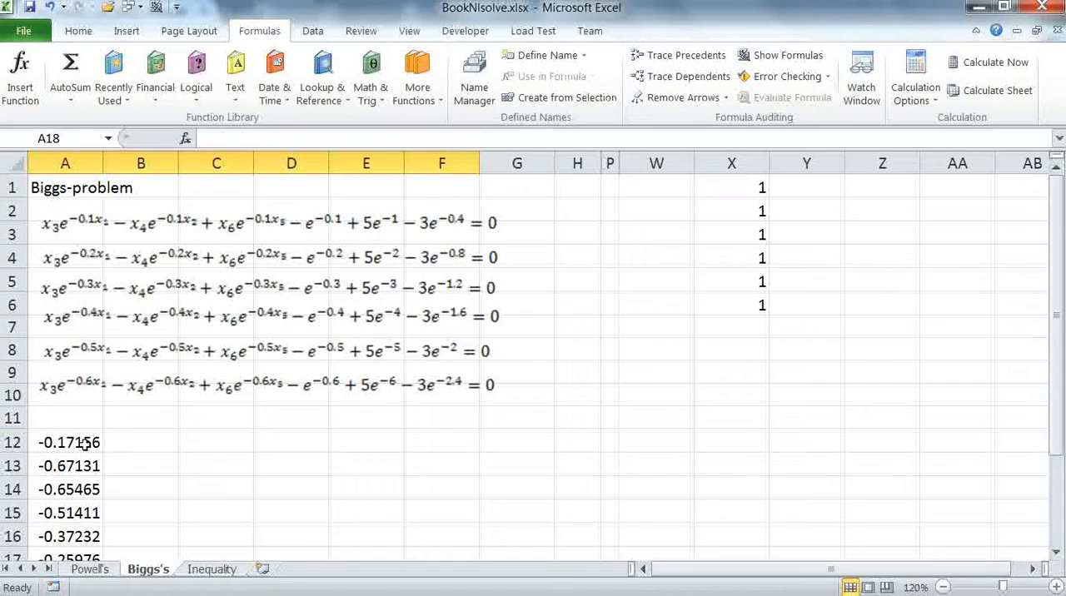
# - Inspect the residual formulas in A12 and A17, then start the output range at E12
pyautogui.click(65, 443)
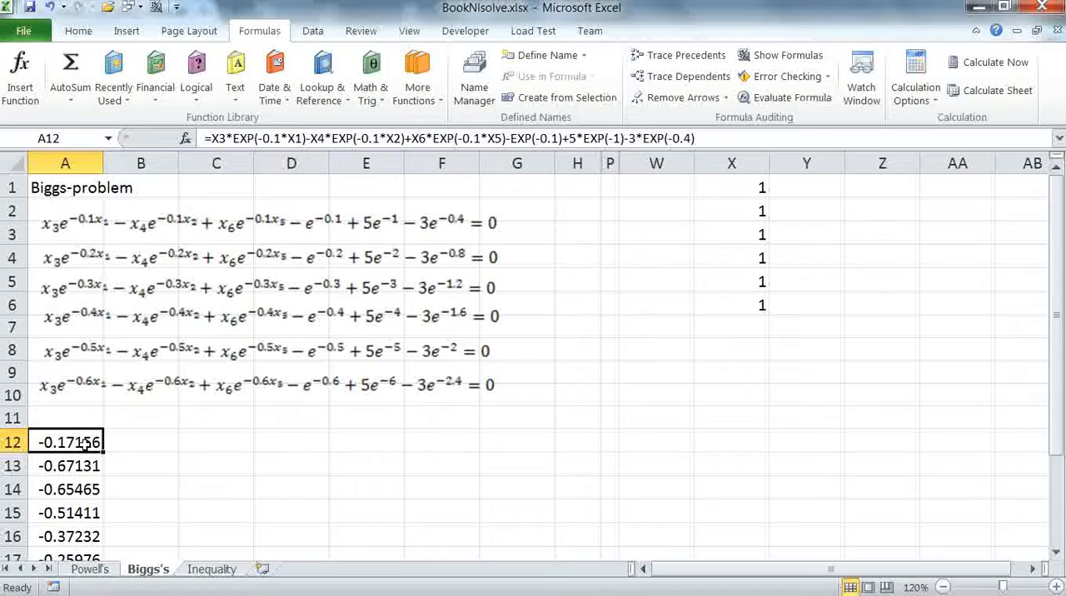
pyautogui.click(65, 558)
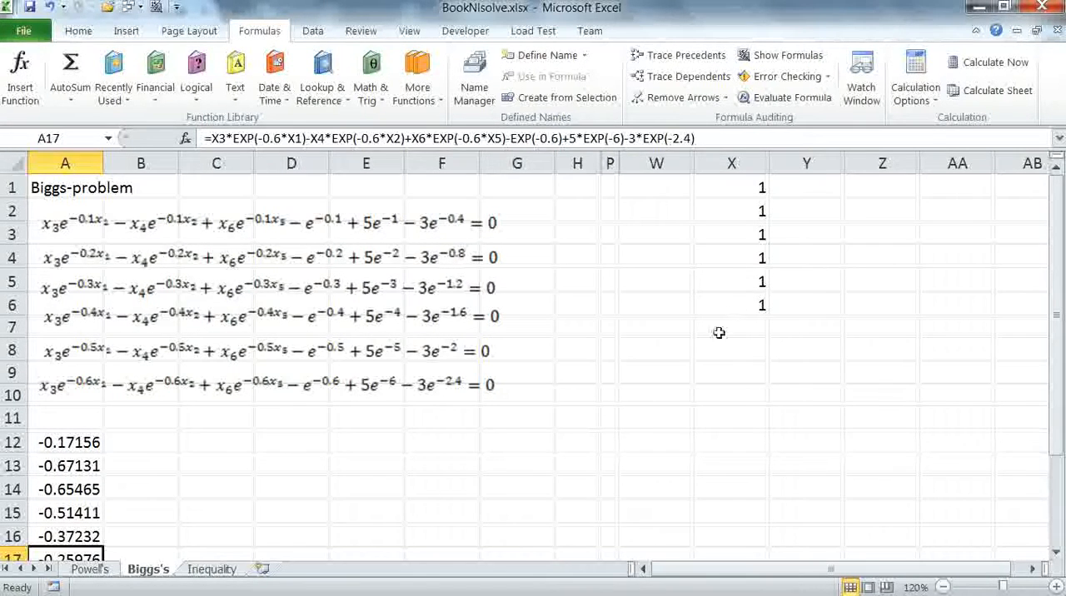
pyautogui.click(366, 443)
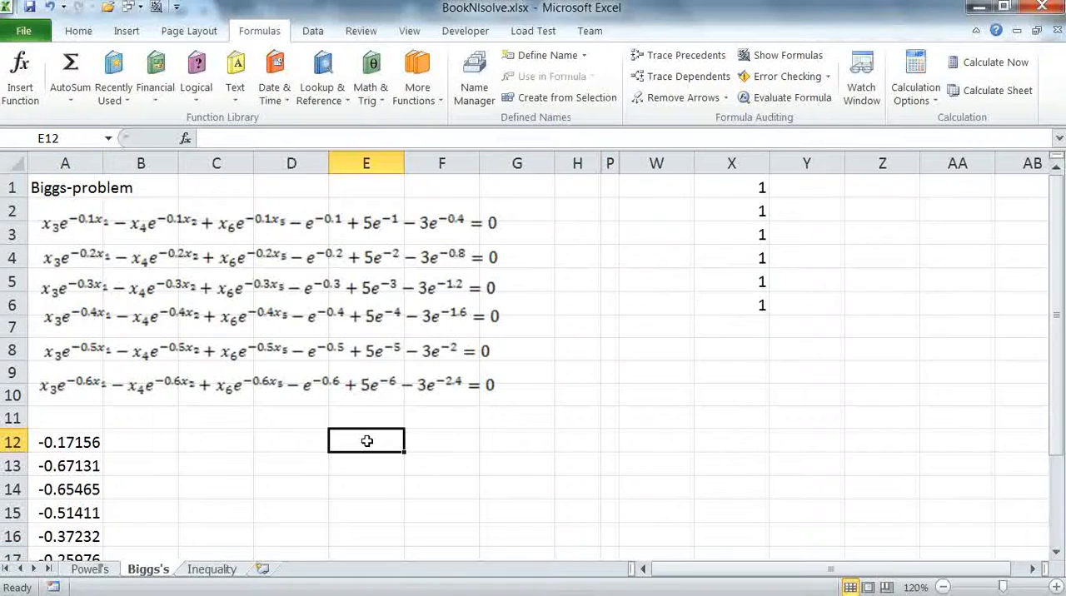
pyautogui.moveTo(630, 416)
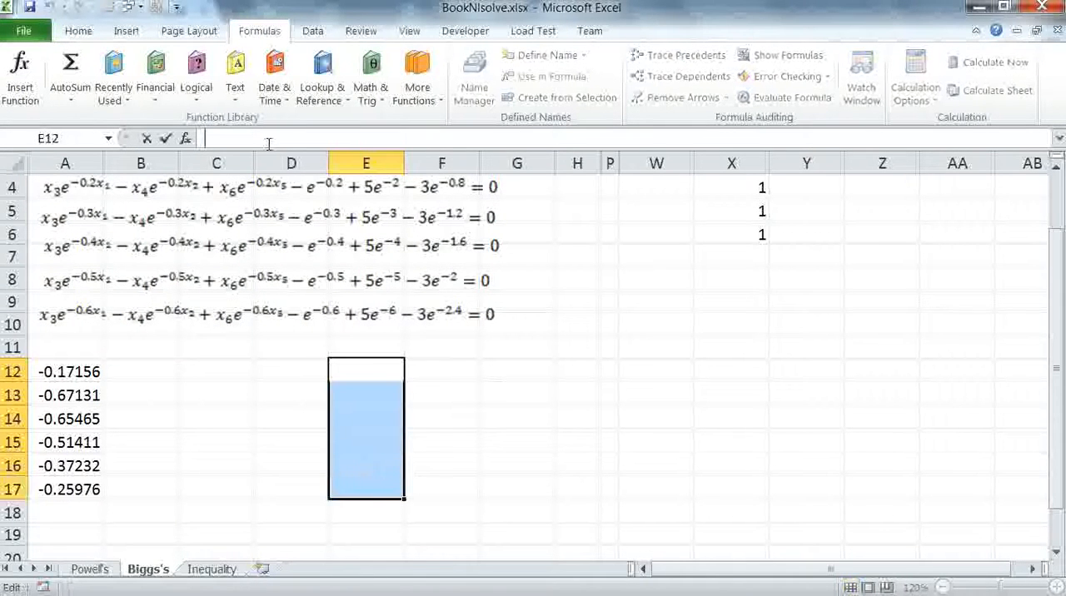
# - Enter =NLSOLVE(A12:A17,X1:X6) as an array formula, returning solutions 1, 10, 1, 5, 4, 3
pyautogui.write('=n')
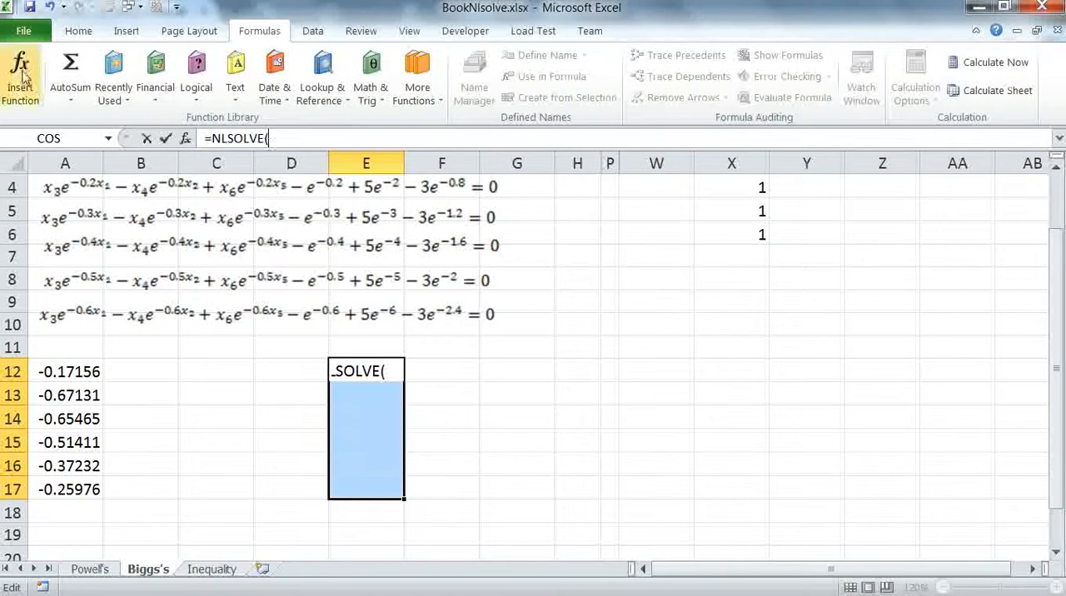
pyautogui.moveTo(65, 372); pyautogui.dragTo(65, 490)
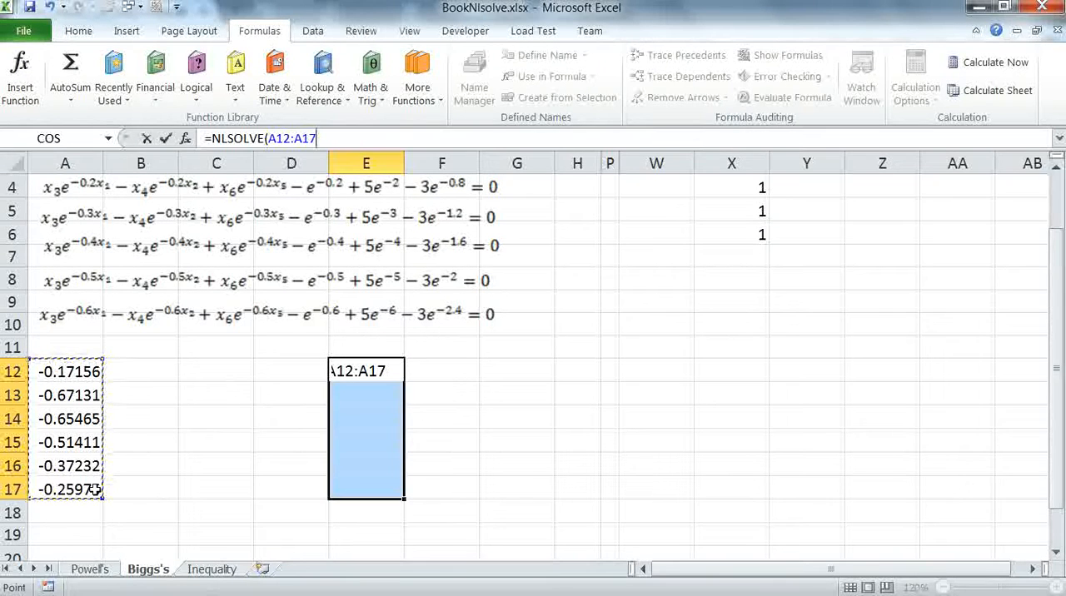
pyautogui.write(',')
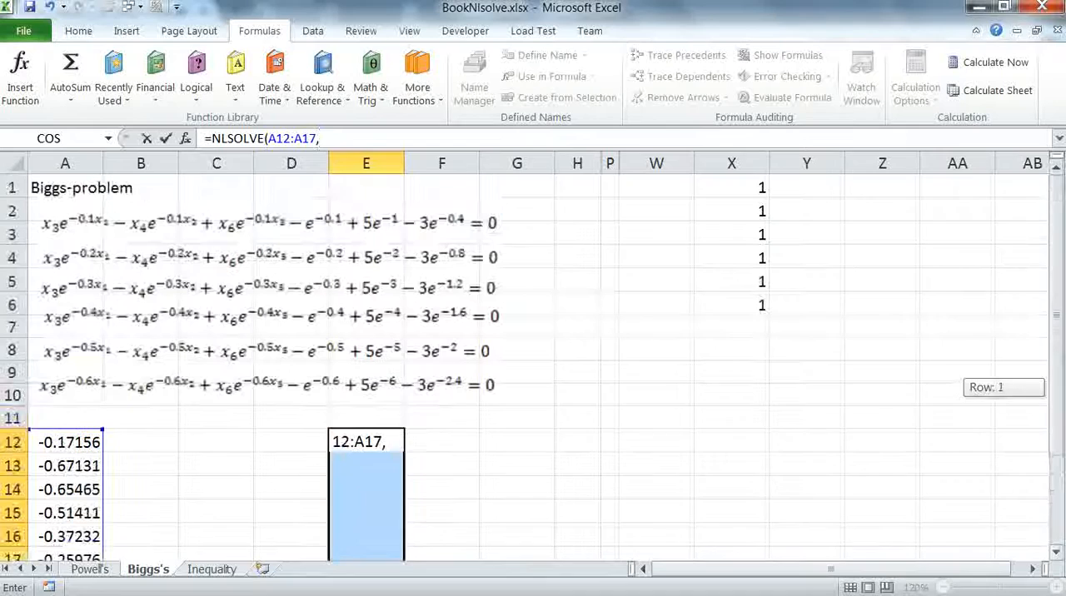
pyautogui.moveTo(731, 187); pyautogui.dragTo(732, 281)
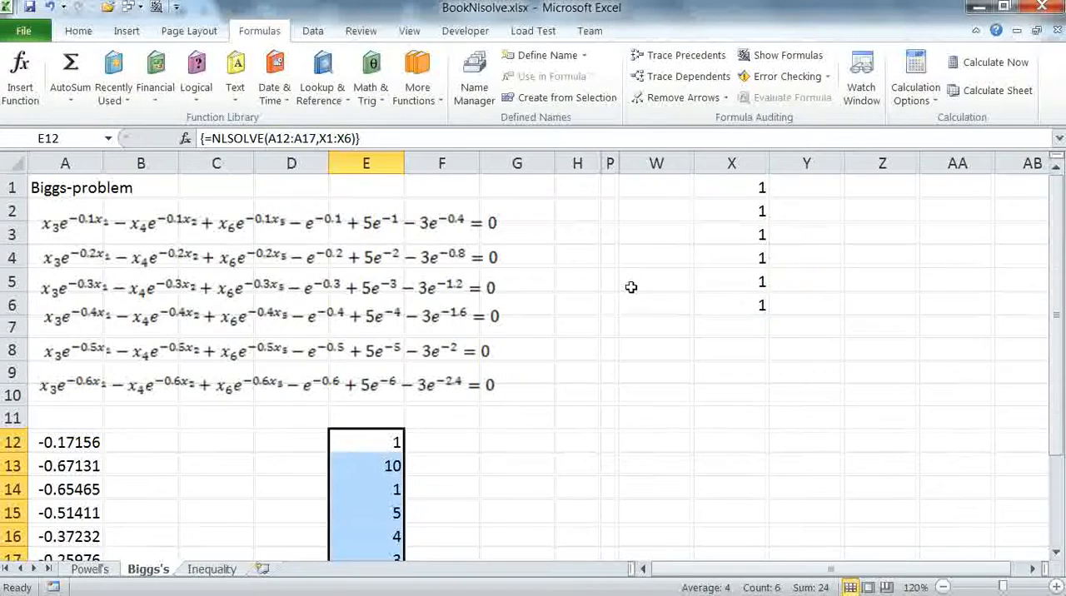
pyautogui.click(517, 300)
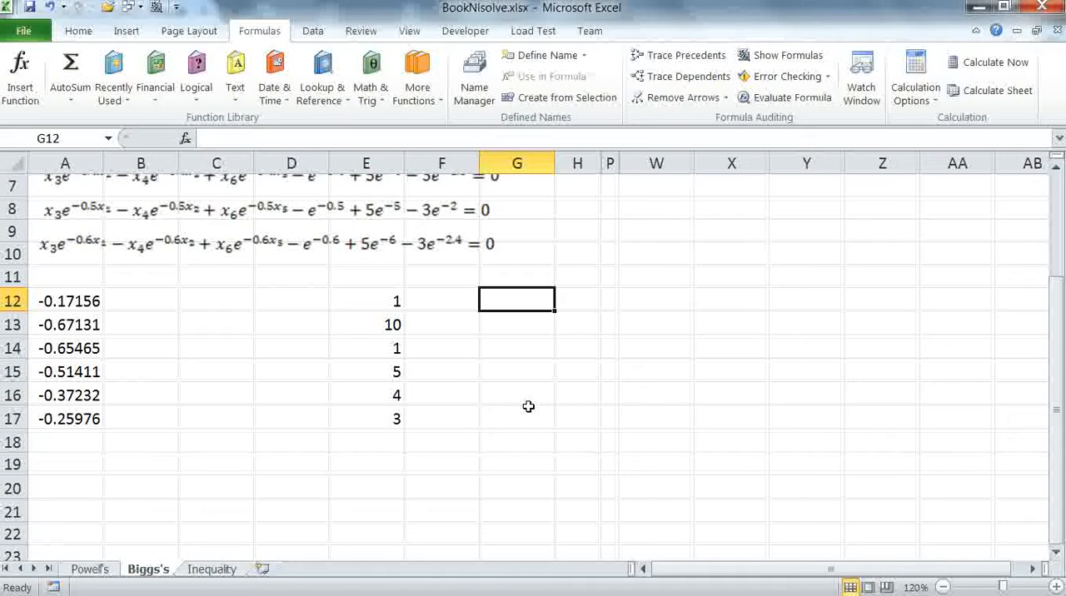
pyautogui.moveTo(537, 373)
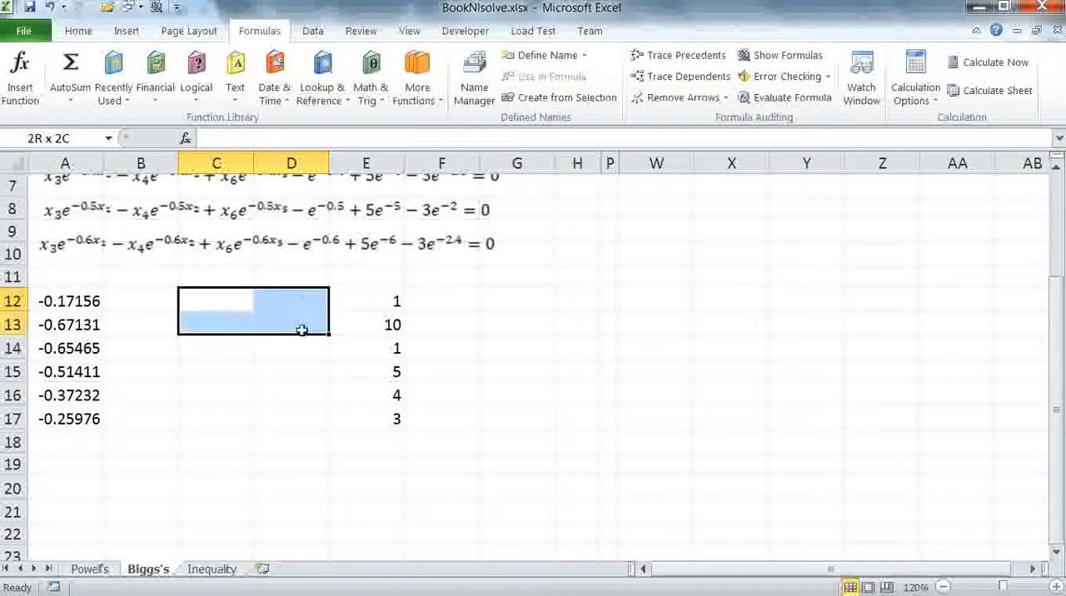
# - Enter =NLSOLVE(A12:A17,X1:X6,0,{"header",TRUE}) in C12:D19, giving labelled X1–X6, SSERROR 5.86E-29 and 76 iterations
pyautogui.moveTo(303, 330); pyautogui.dragTo(309, 433)
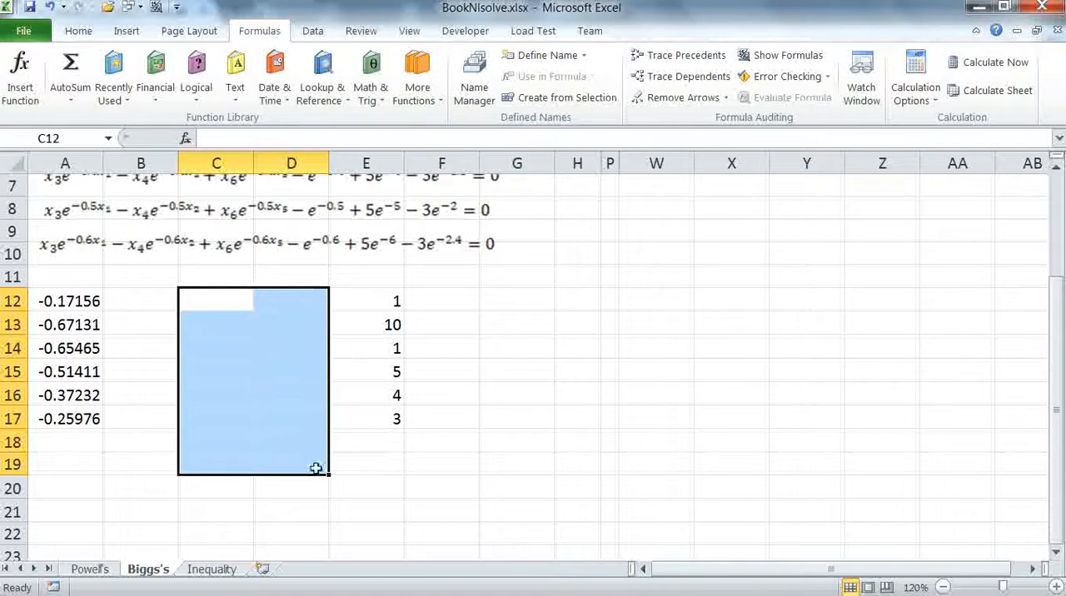
pyautogui.moveTo(265, 278)
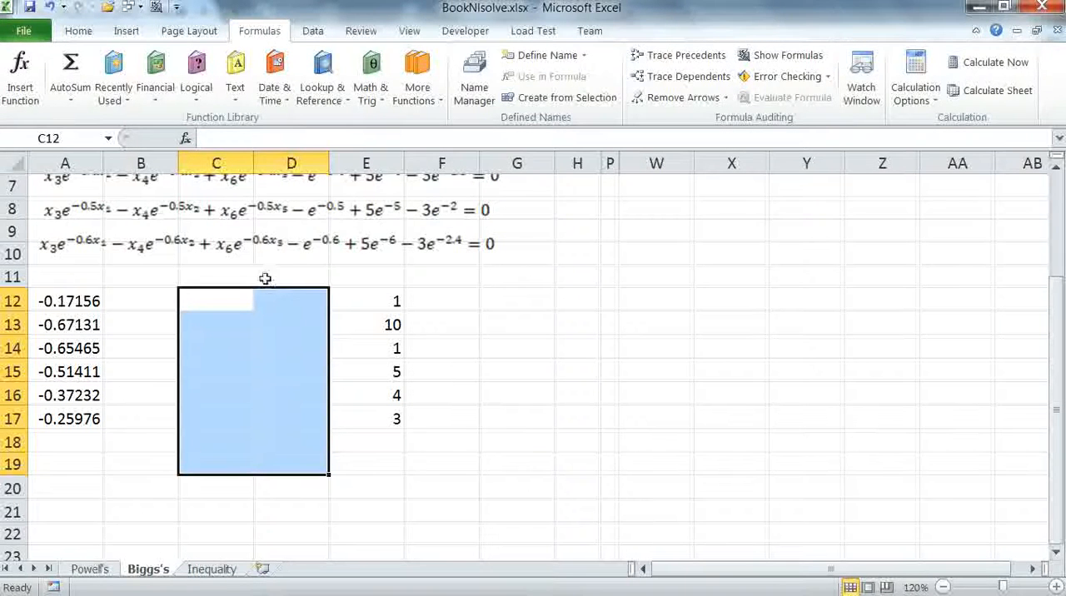
pyautogui.write('=')
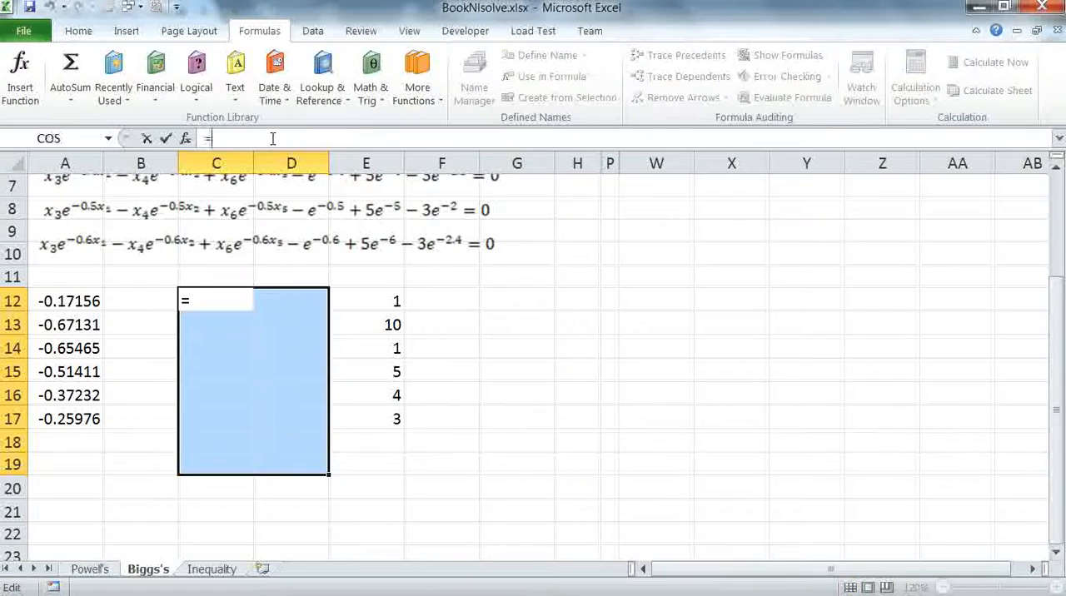
pyautogui.write('=NLSOLVE(A12:A17,X1:X6,')
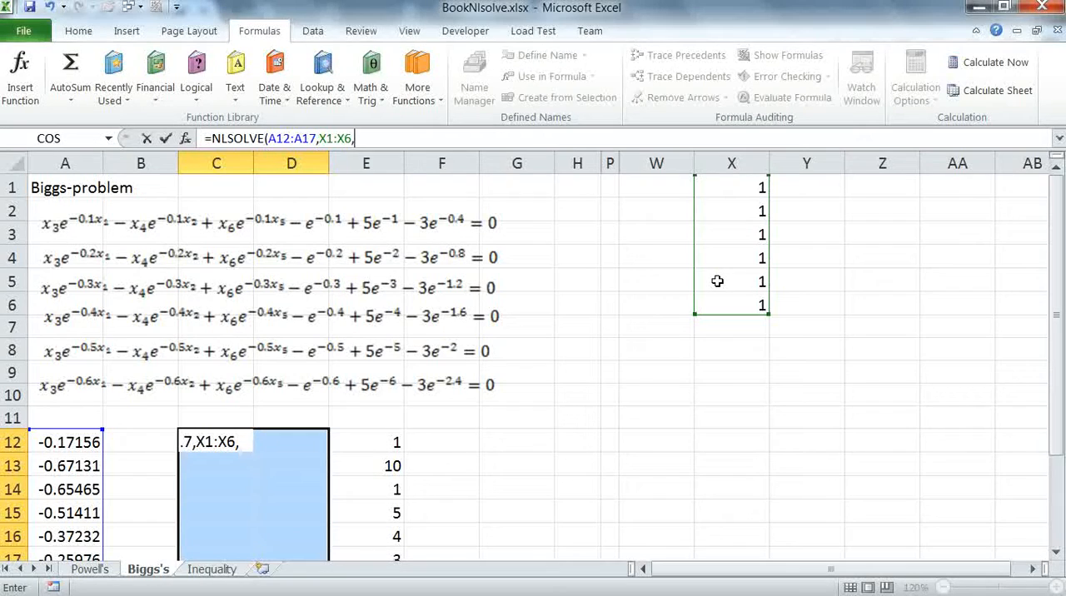
pyautogui.write('0,')
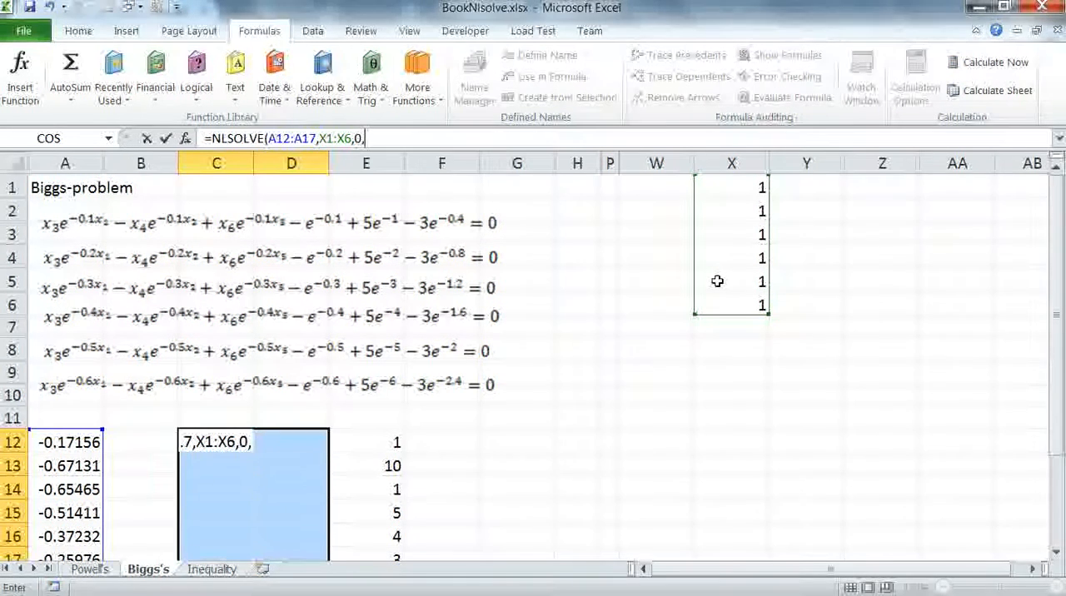
pyautogui.write('{')
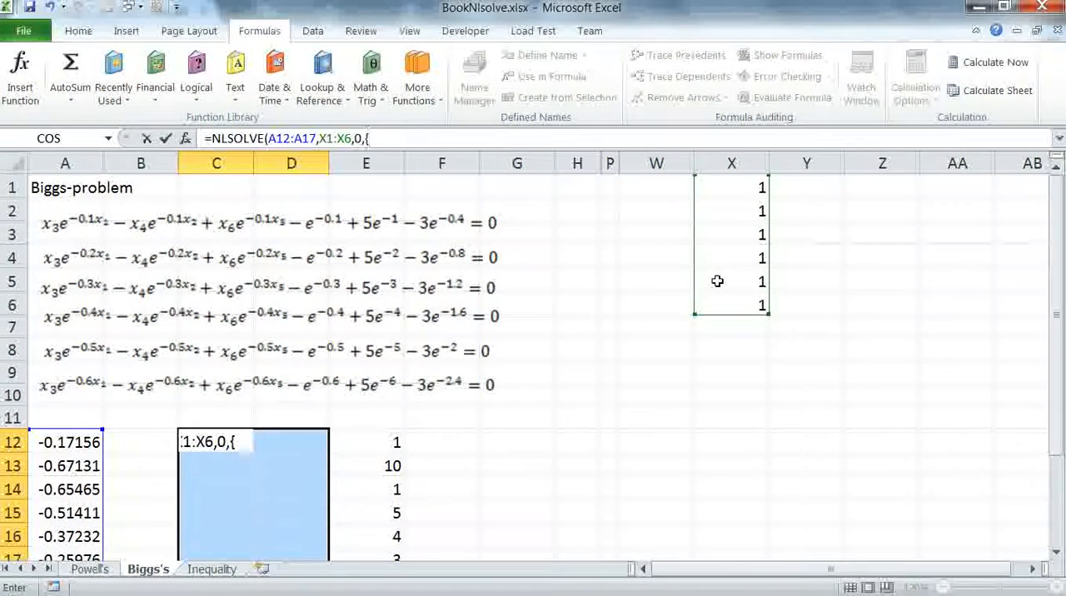
pyautogui.write('"header",')
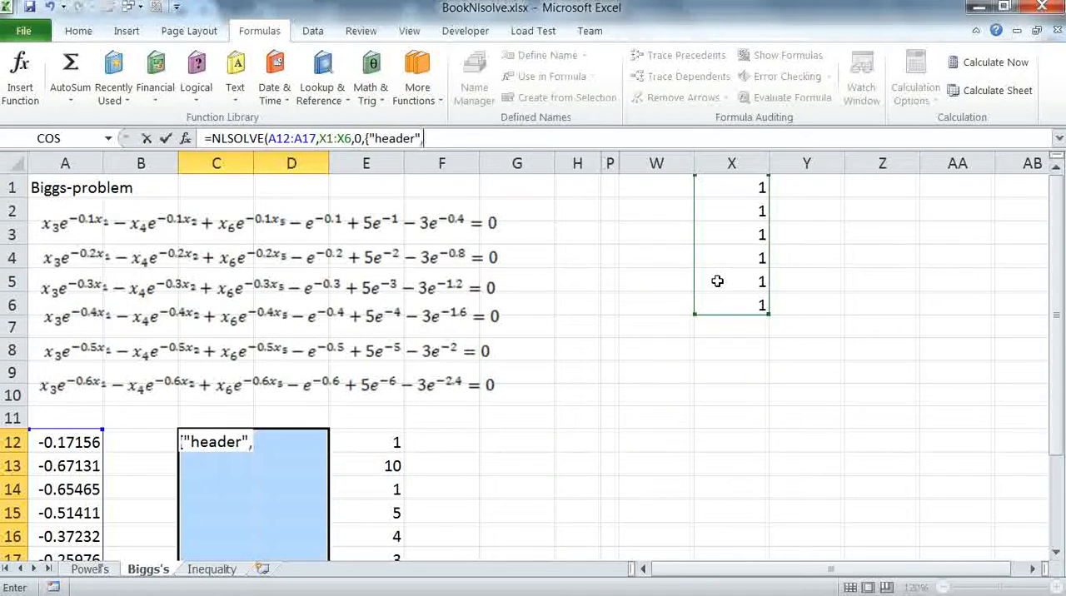
pyautogui.write('true')
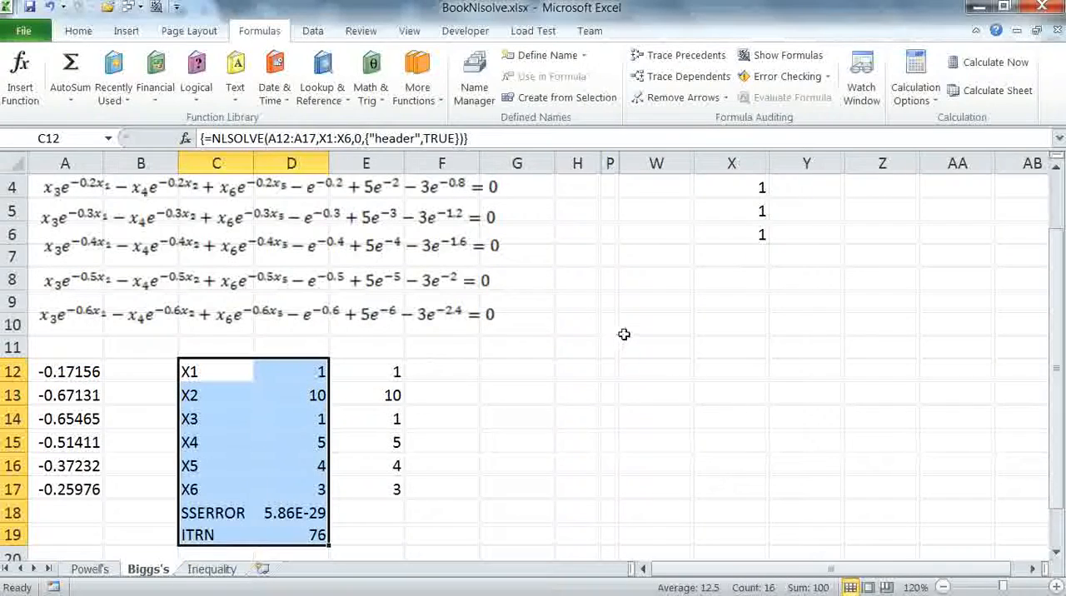
pyautogui.scroll(-3)
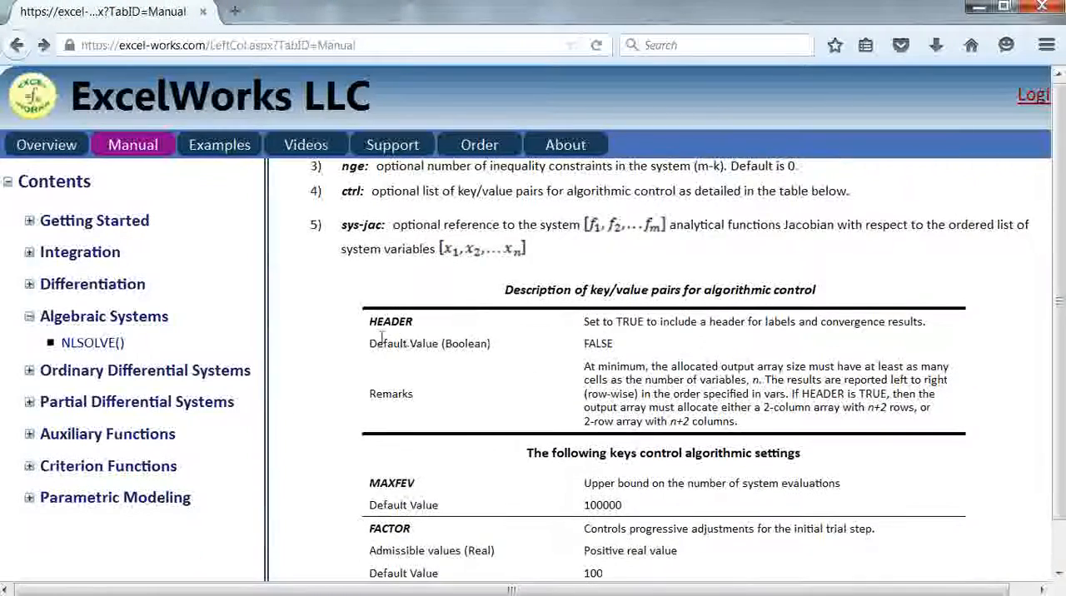
pyautogui.click(407, 578)
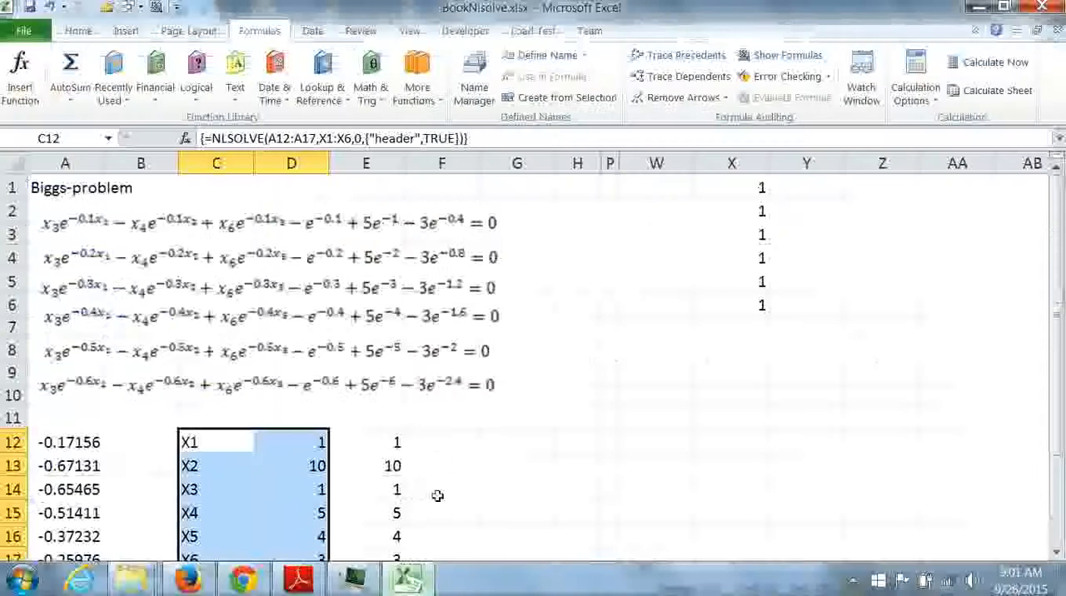
# - Switch to the Inequality sheet and look over its three constraint equation images
pyautogui.scroll(-3)
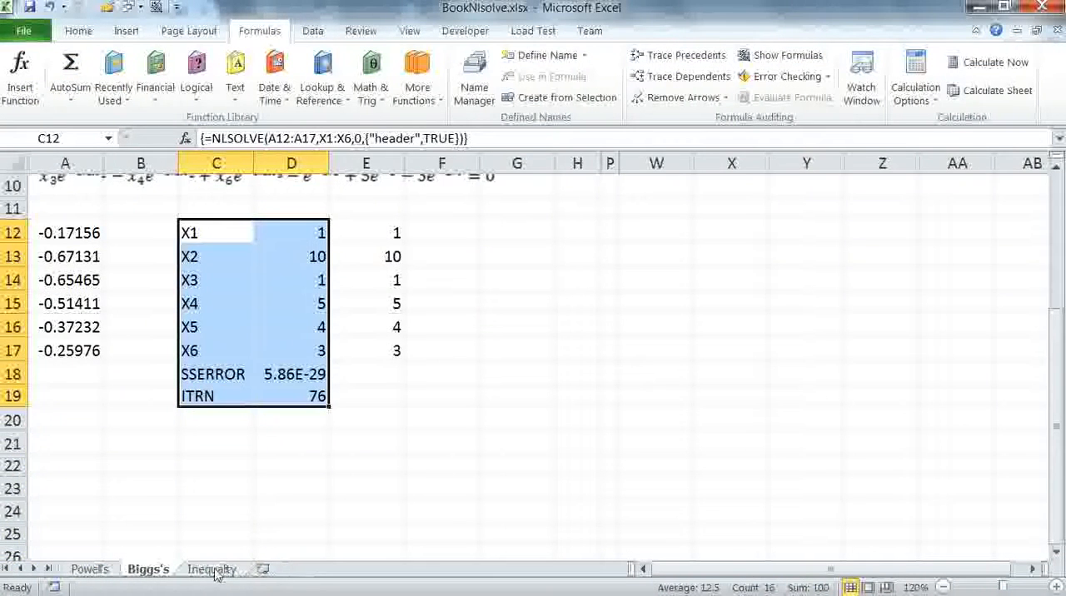
pyautogui.click(212, 570)
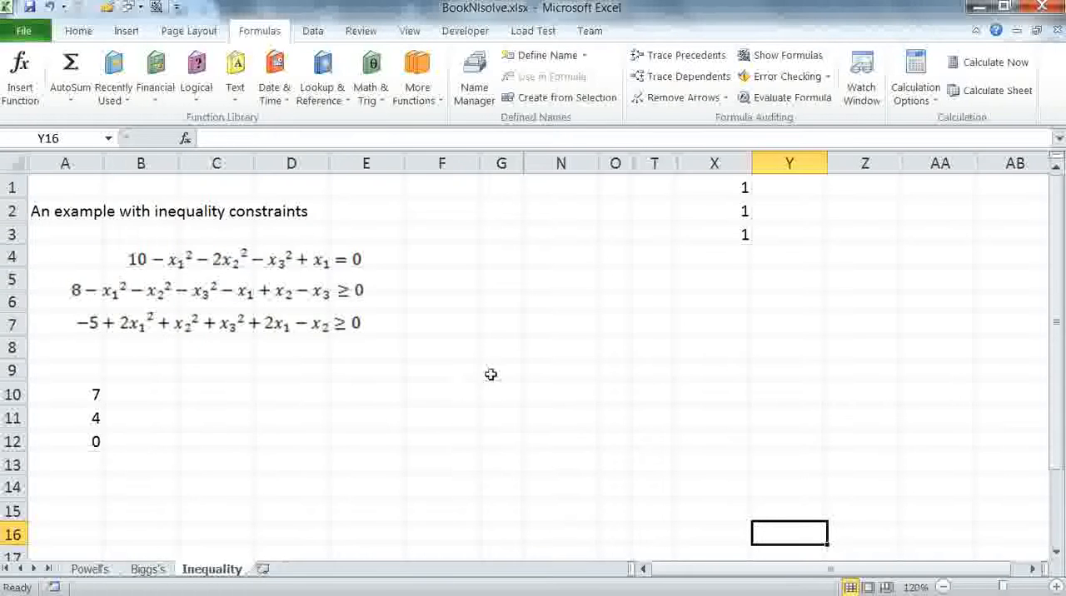
pyautogui.moveTo(183, 265)
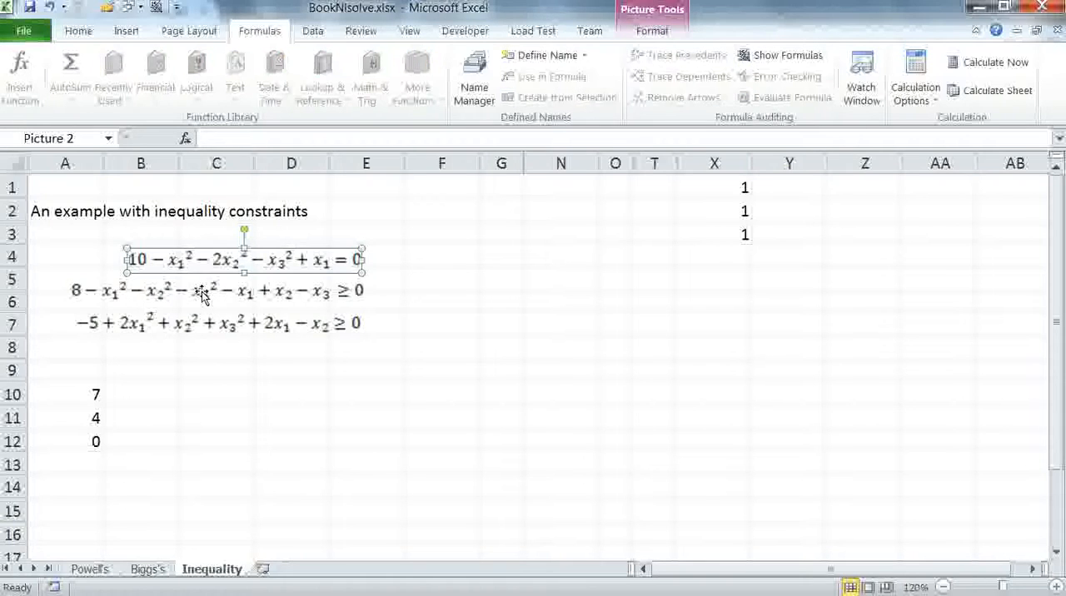
pyautogui.click(216, 324)
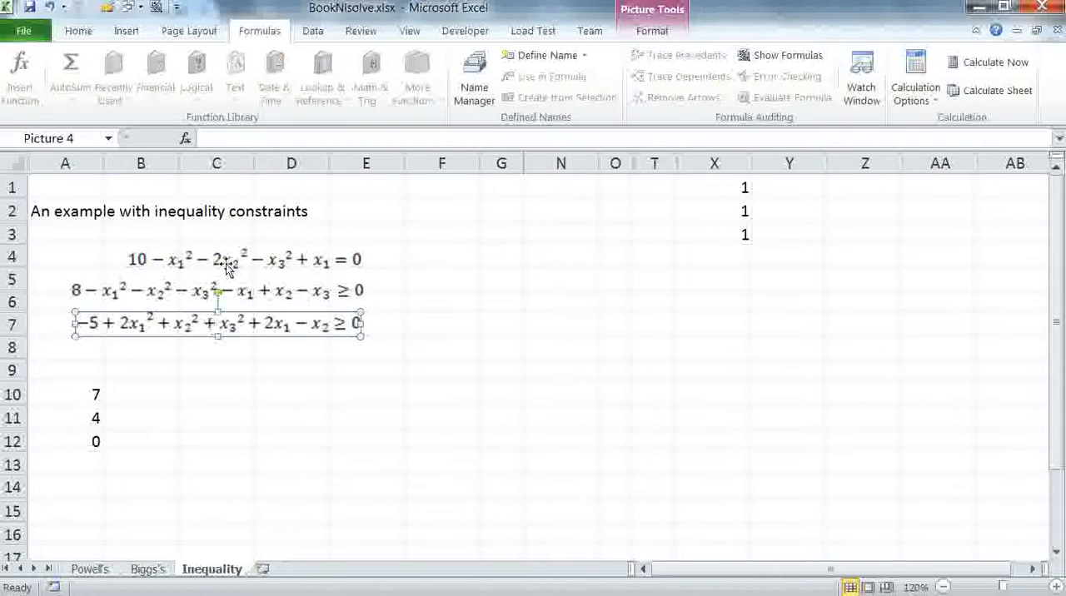
pyautogui.click(290, 370)
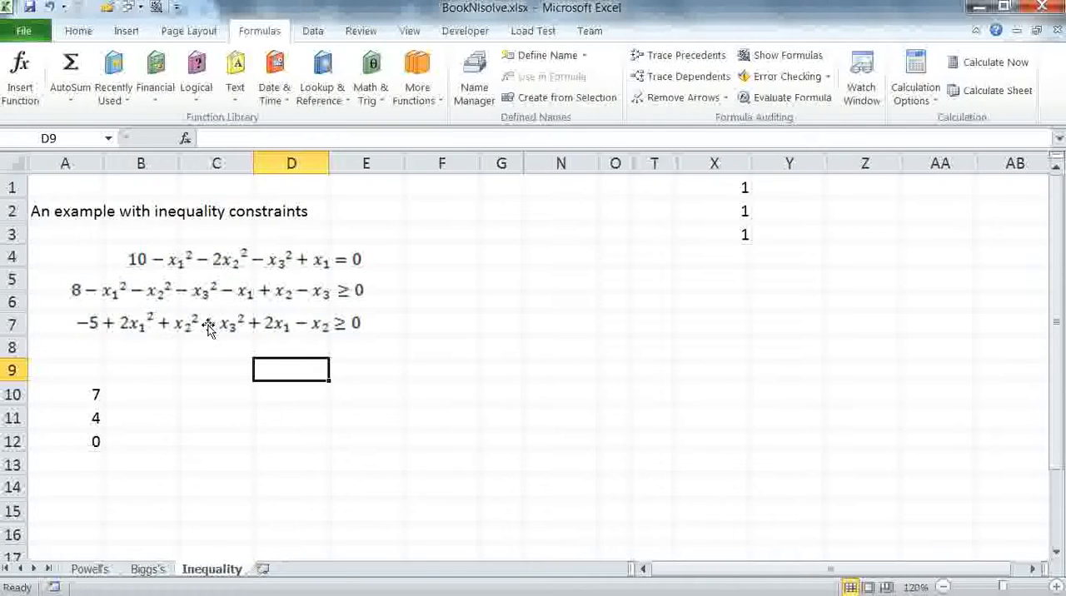
pyautogui.moveTo(343, 290)
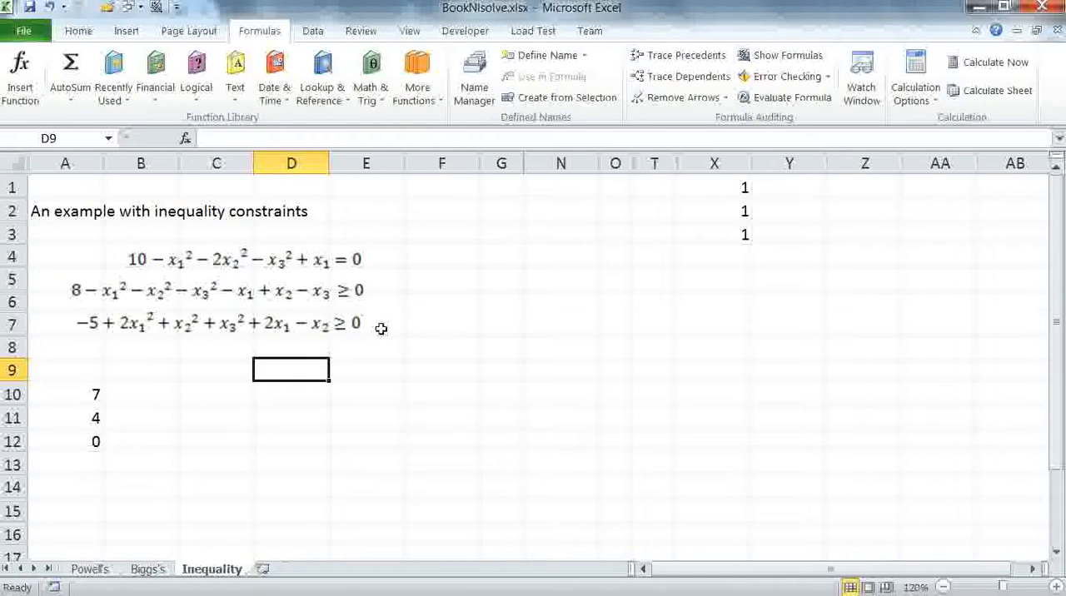
pyautogui.moveTo(408, 340)
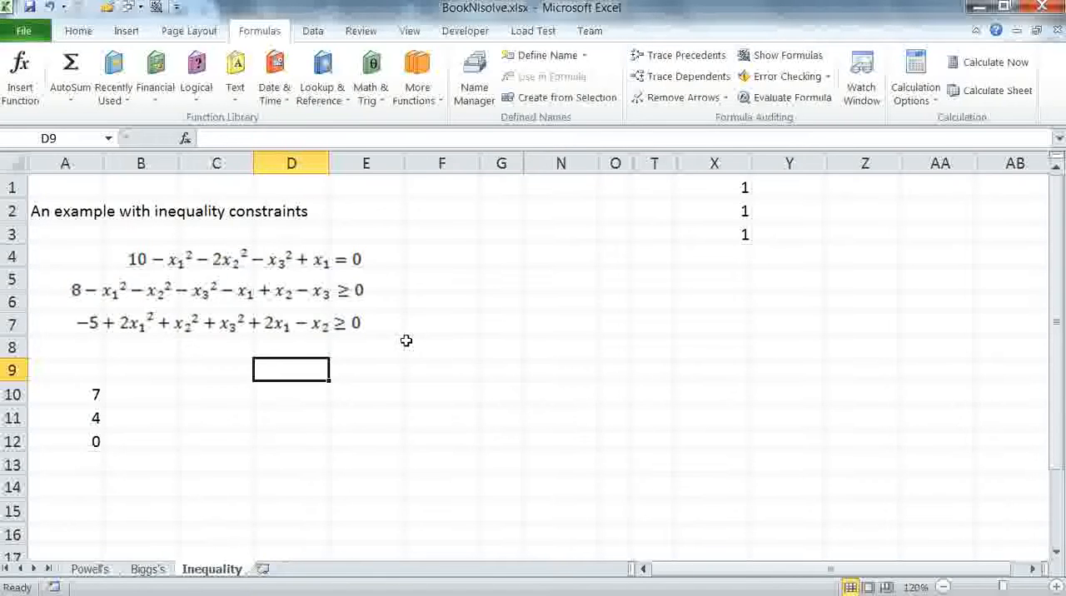
pyautogui.moveTo(408, 340)
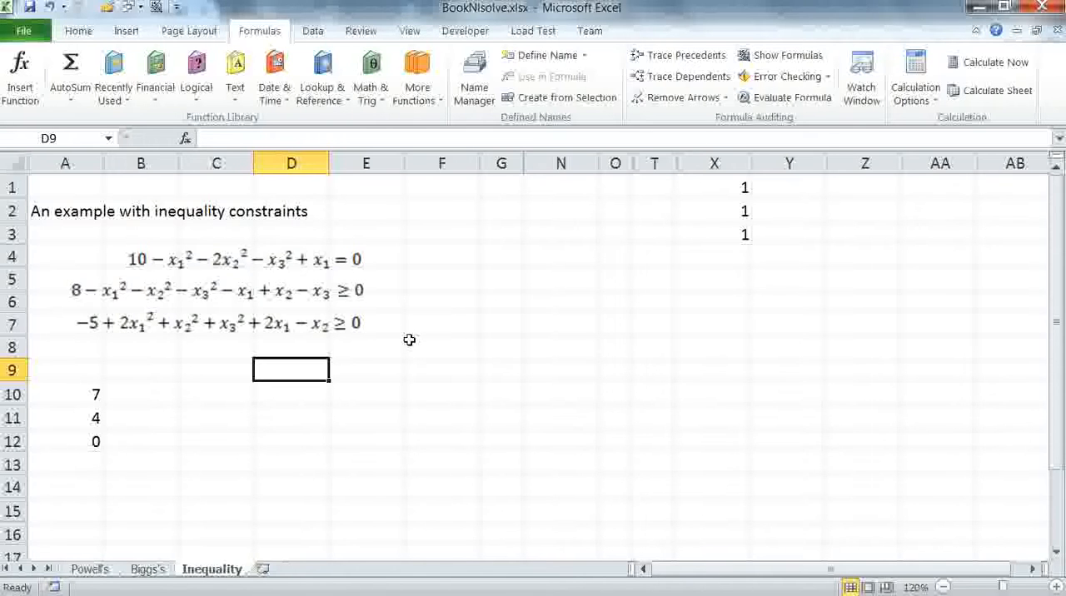
pyautogui.moveTo(337, 366)
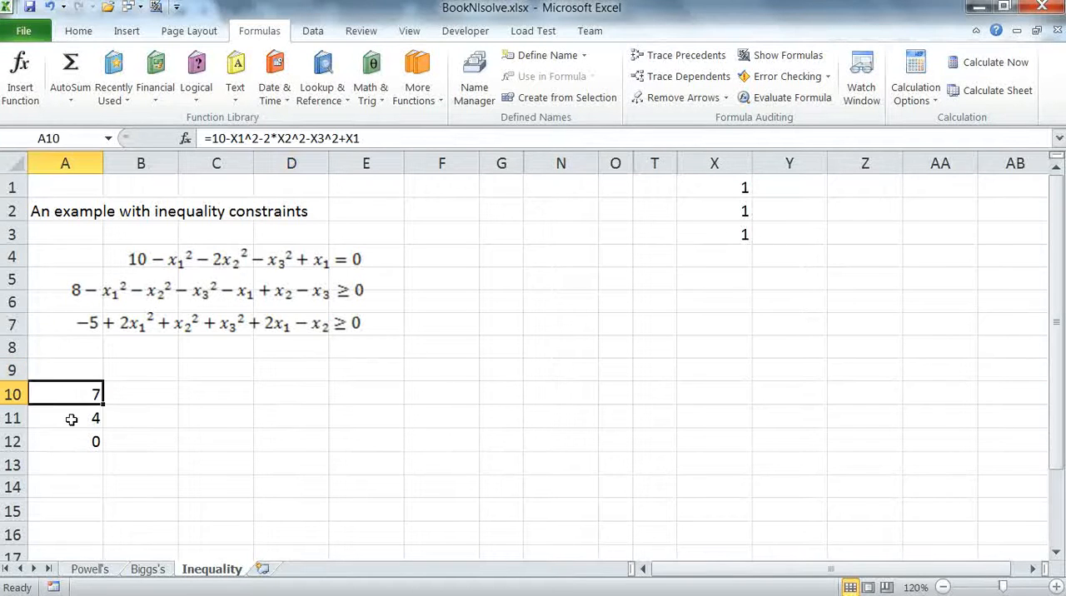
# - Review the constraint formula in A12 and start the output range at D10
pyautogui.click(65, 441)
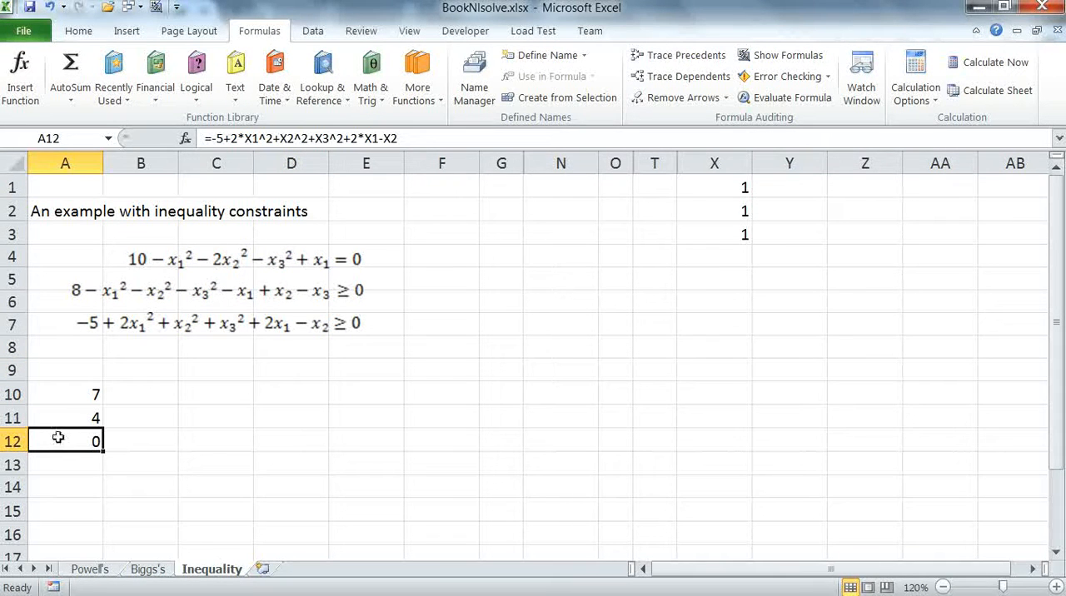
pyautogui.click(290, 391)
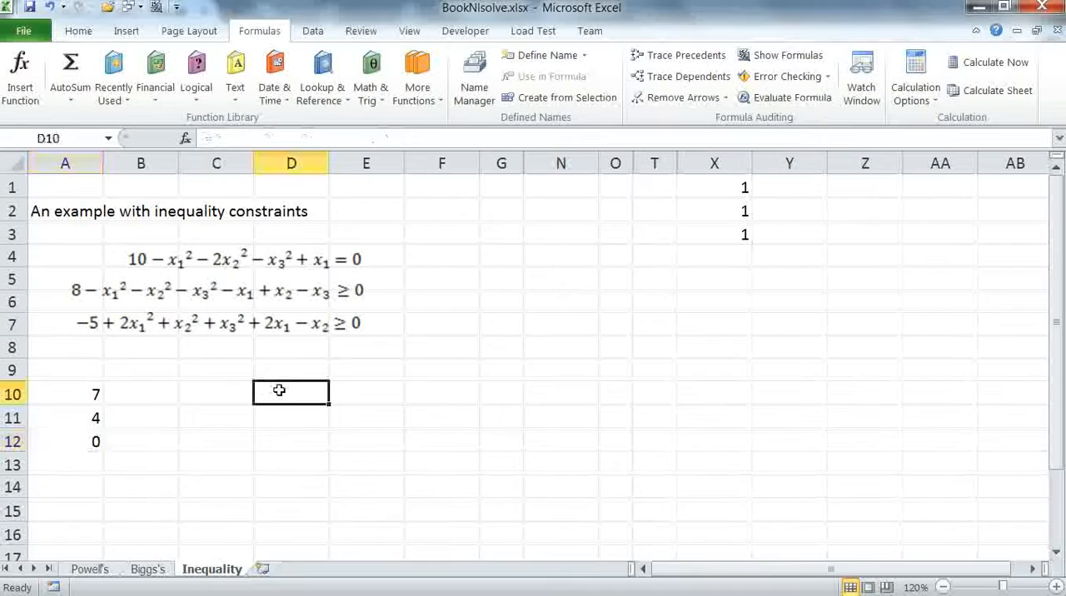
# - Begin an NLSOLVE formula in D10:E14 using equations A10:A12 and variables X1:X3
pyautogui.moveTo(290, 392); pyautogui.dragTo(360, 466)
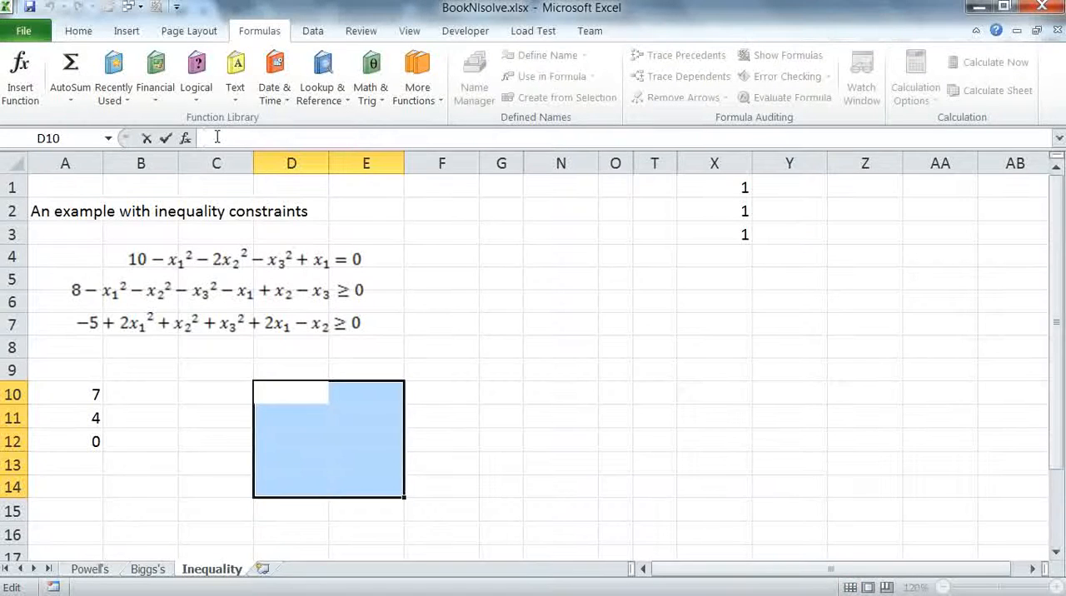
pyautogui.write('=')
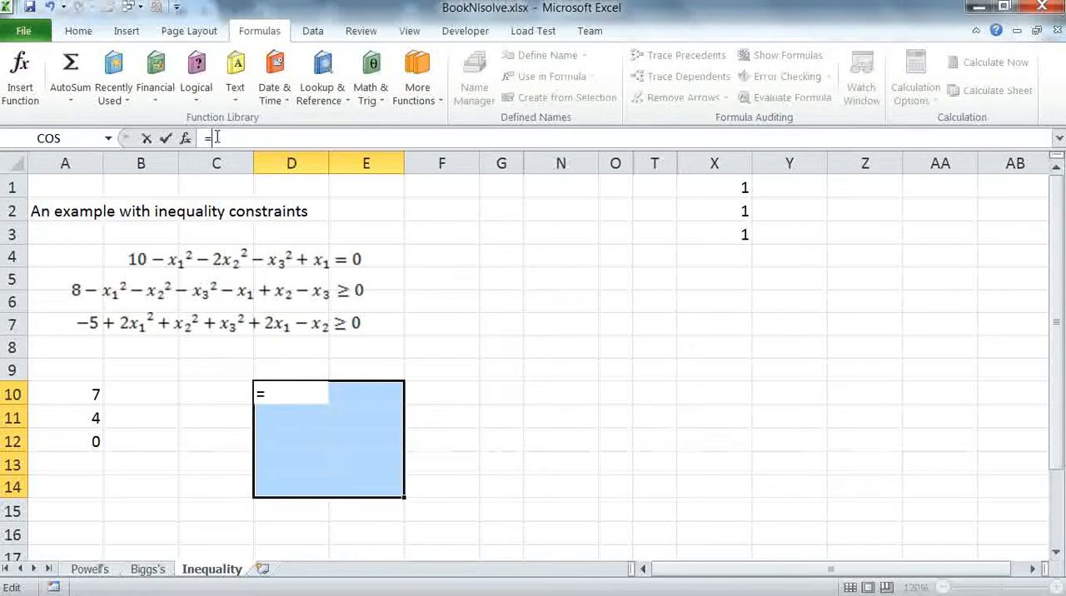
pyautogui.write('n')
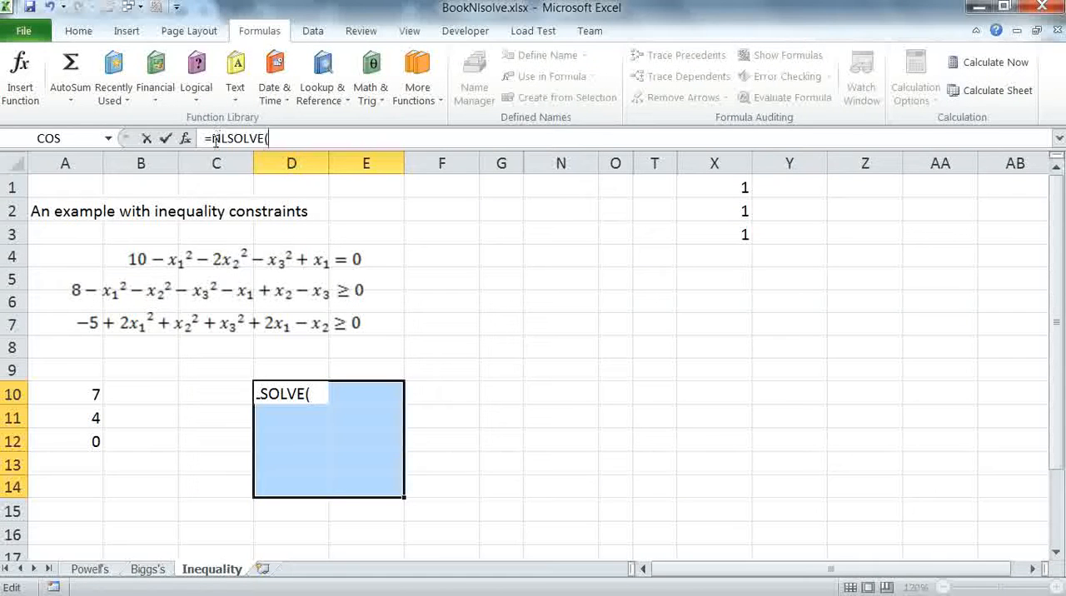
pyautogui.moveTo(65, 394); pyautogui.dragTo(65, 441)
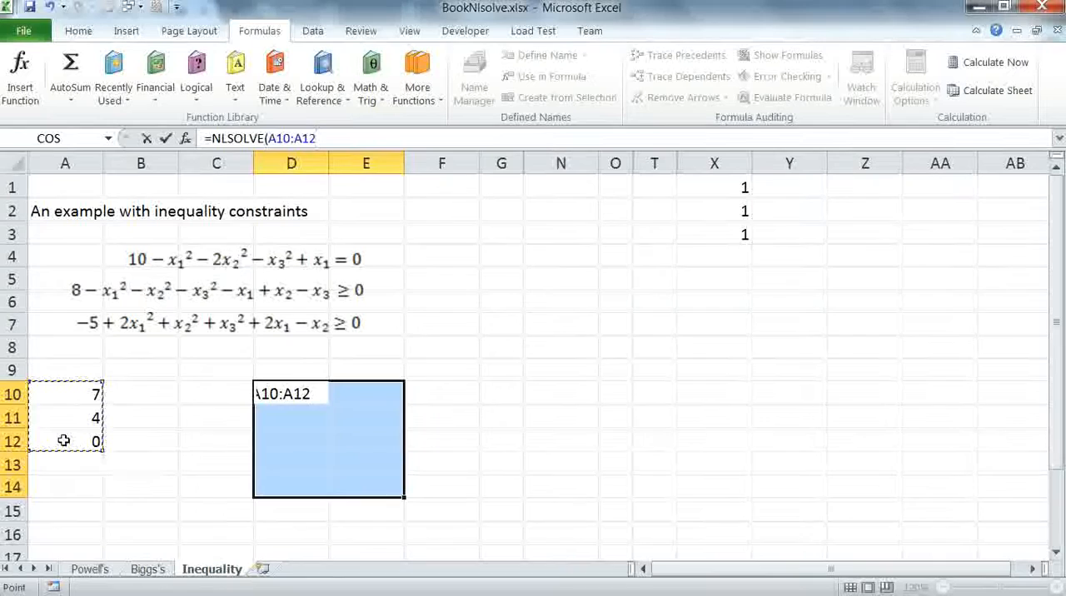
pyautogui.write(',')
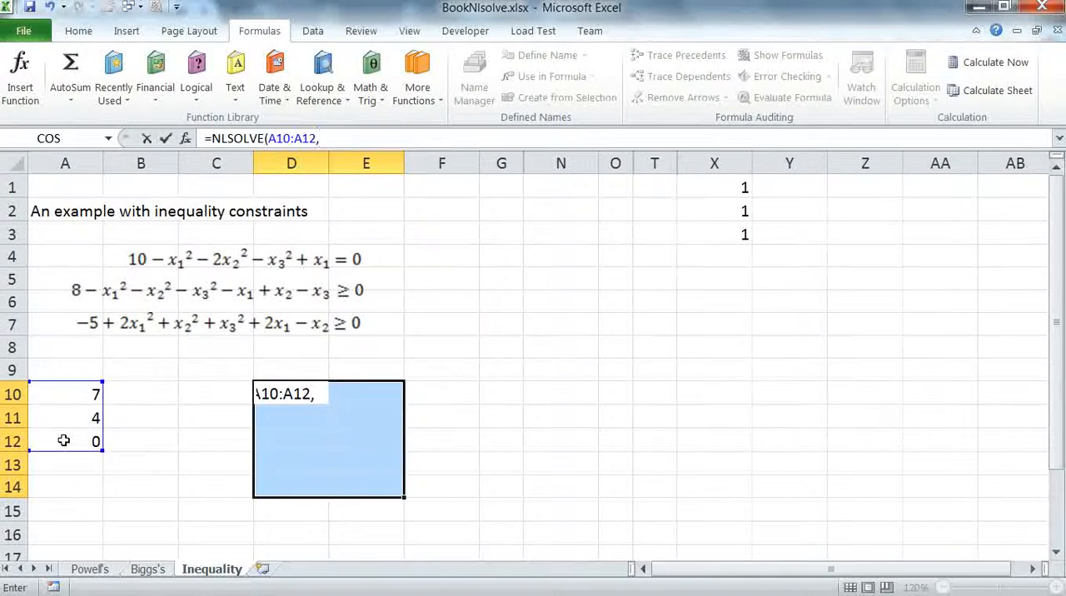
pyautogui.moveTo(713, 187); pyautogui.dragTo(714, 233)
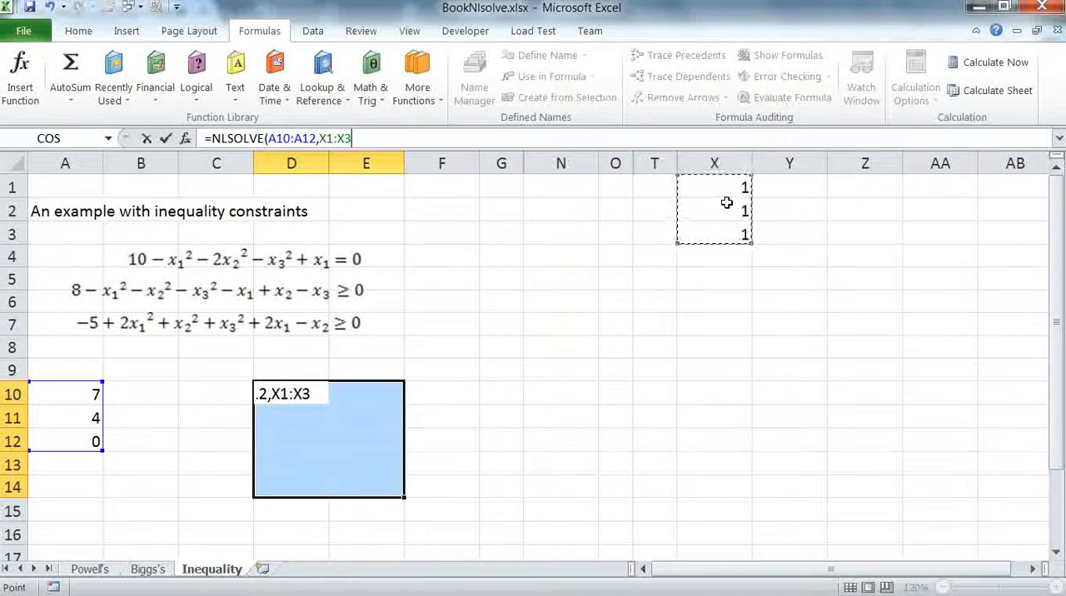
pyautogui.moveTo(572, 253)
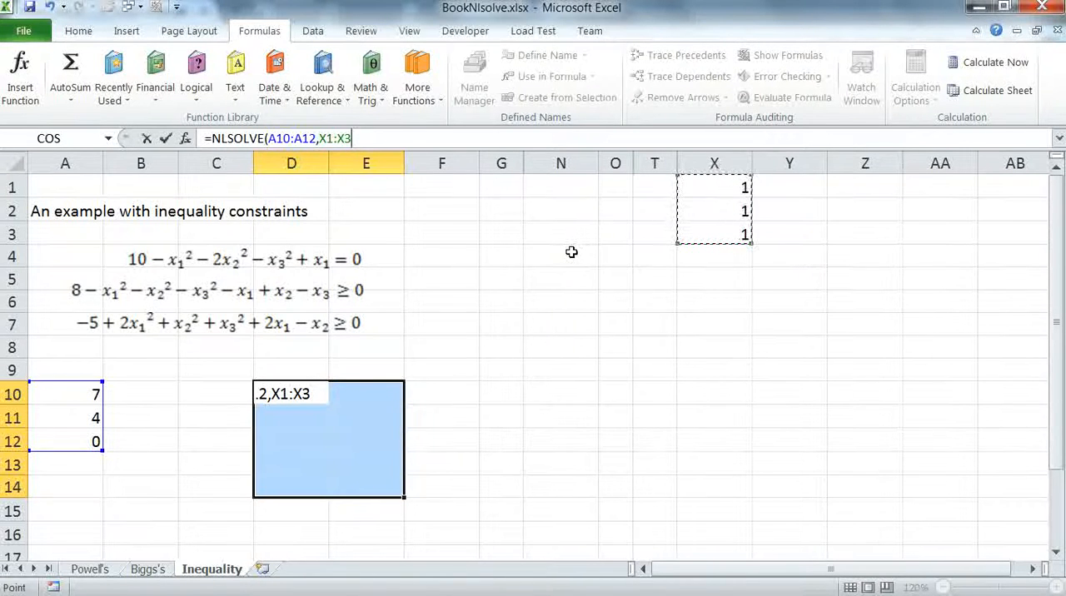
# - Complete it with two inequality constraints and {"header",true}, yielding X1–X3, SSERROR 1.2E-27 and 7 iterations
pyautogui.write(',')
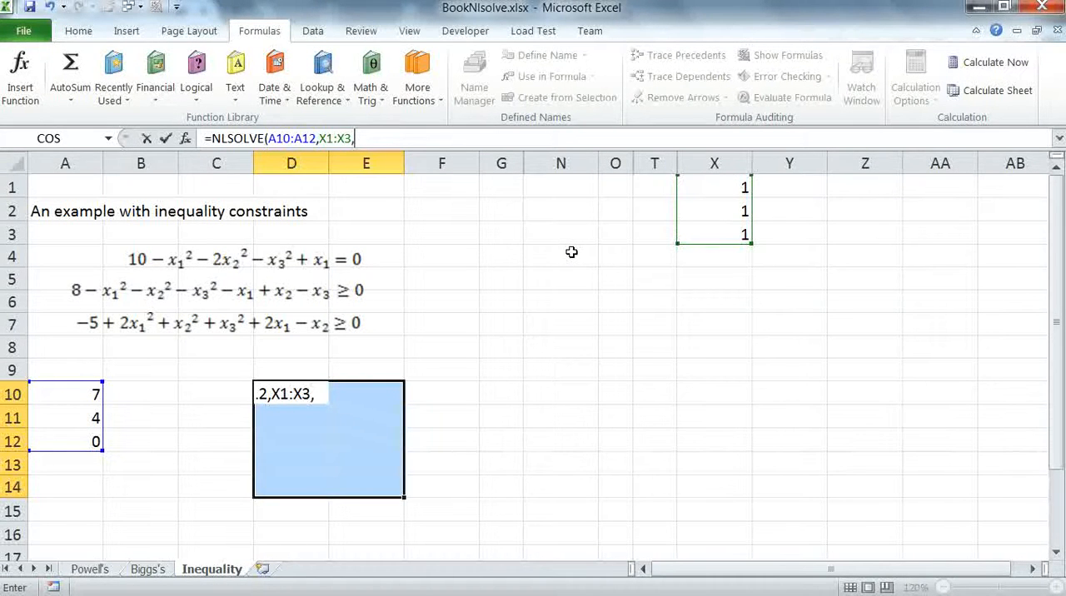
pyautogui.write('2')
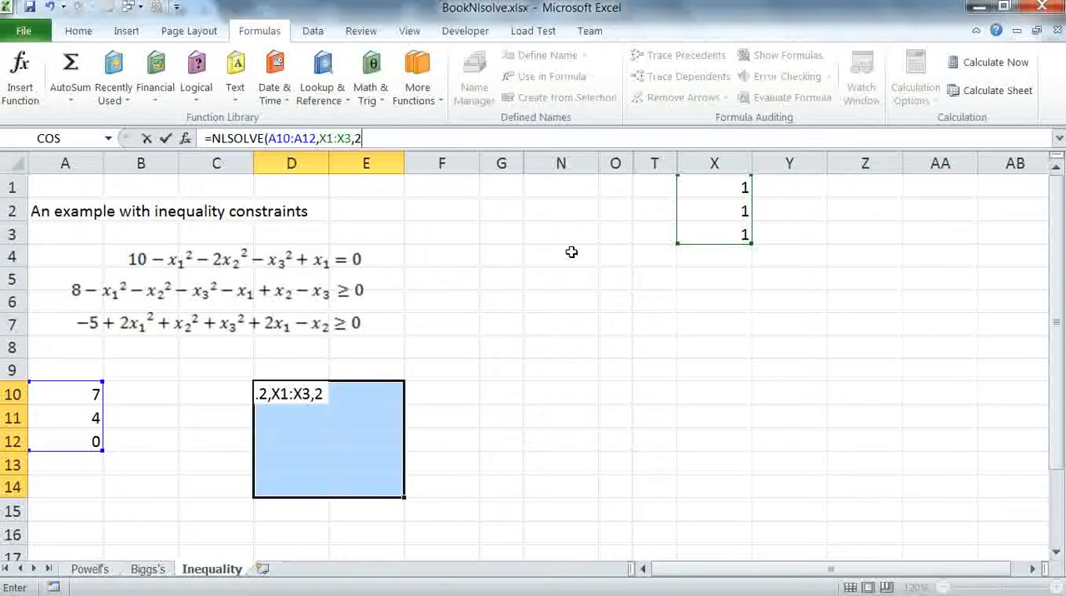
pyautogui.moveTo(420, 263)
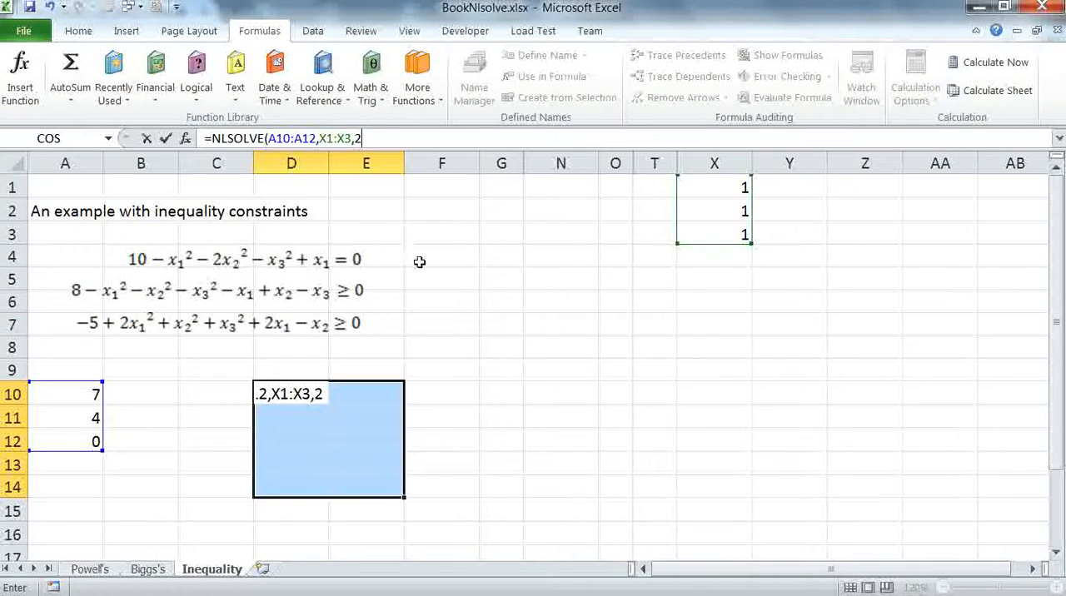
pyautogui.write(',')
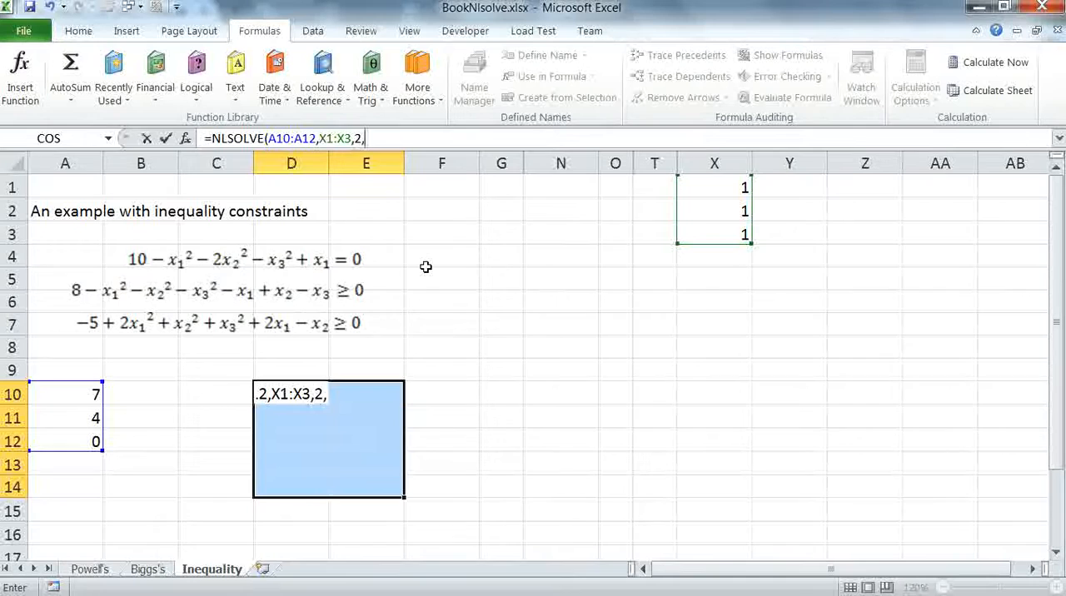
pyautogui.write('{')
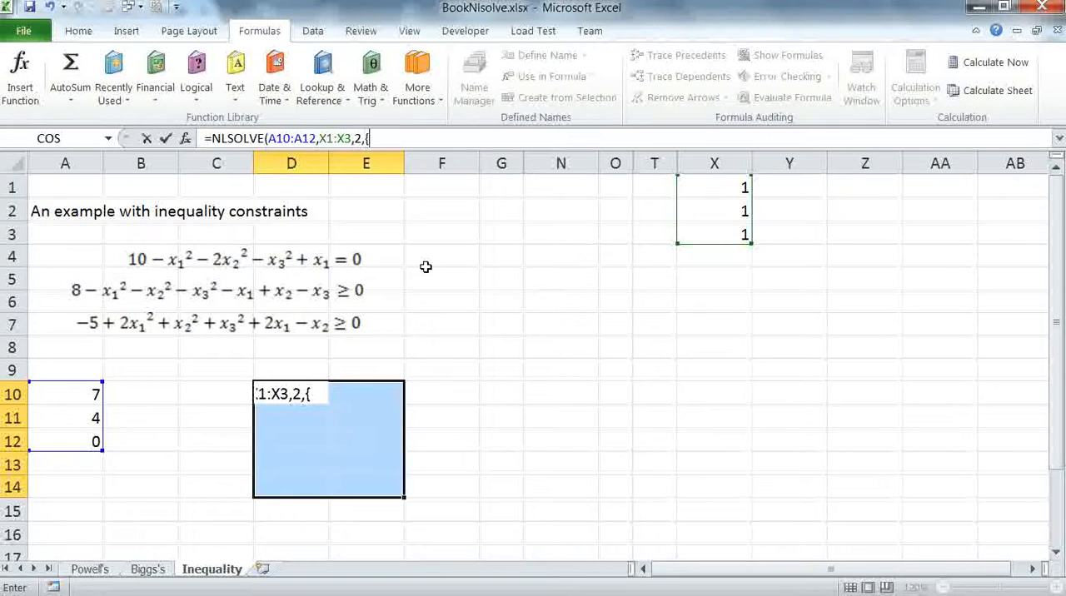
pyautogui.write('"header",true')
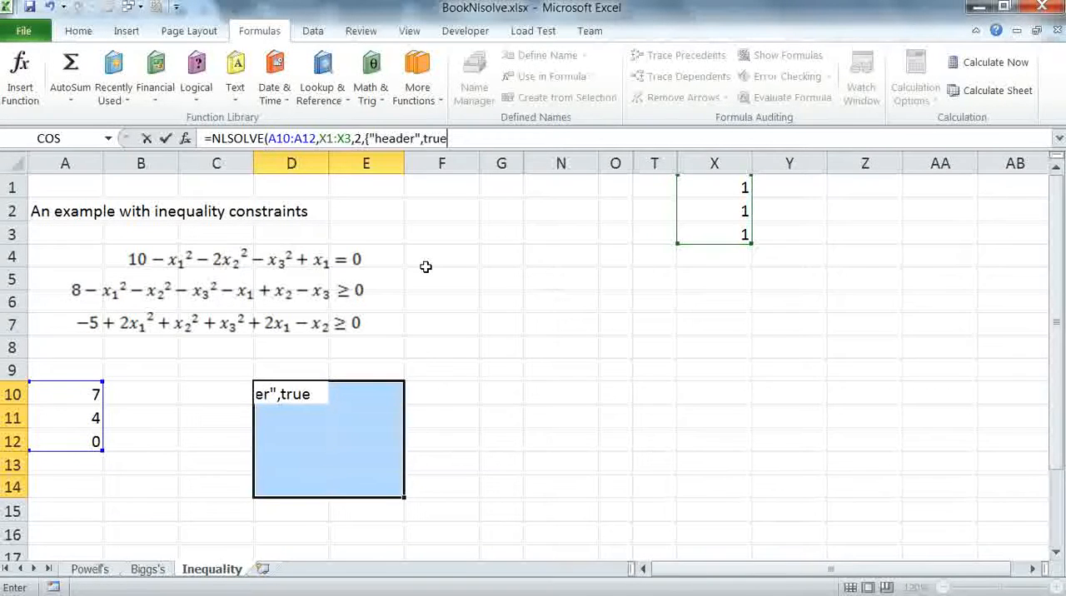
pyautogui.write(')')
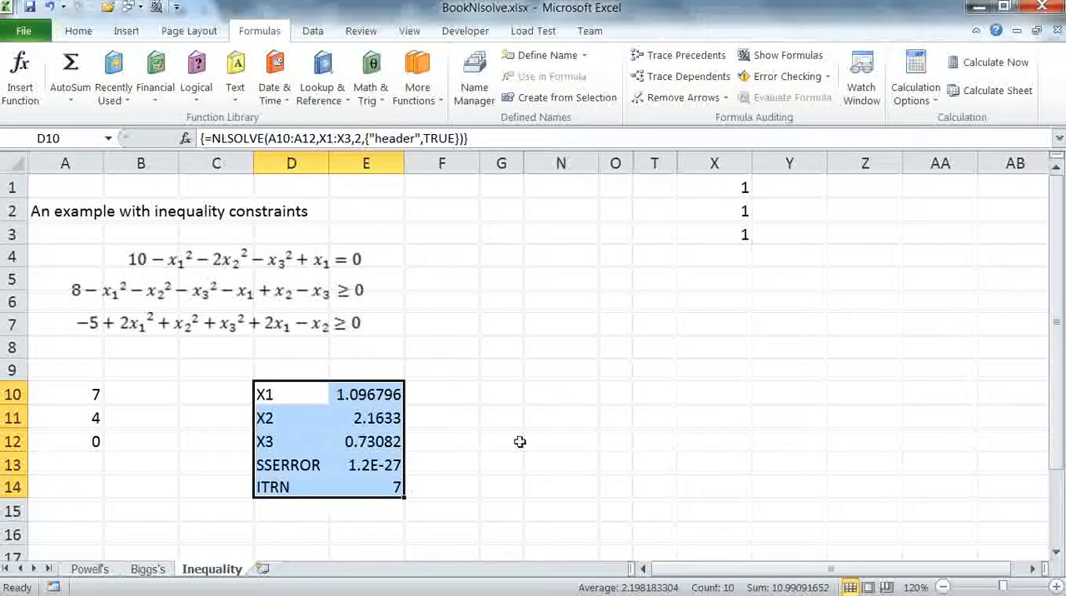
pyautogui.click(560, 302)
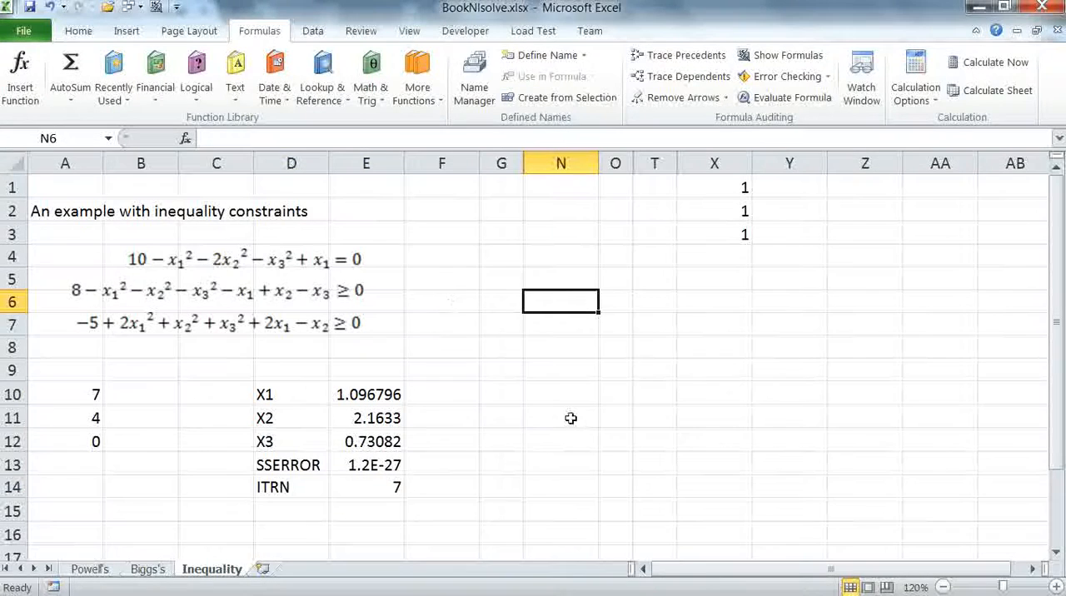
pyautogui.click(290, 393)
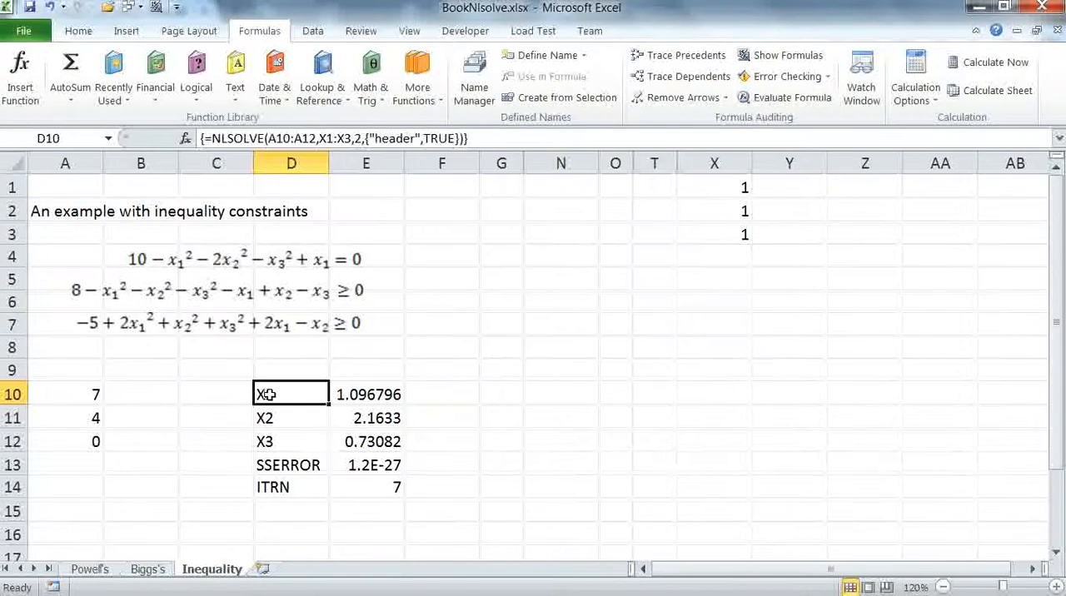
pyautogui.moveTo(718, 310)
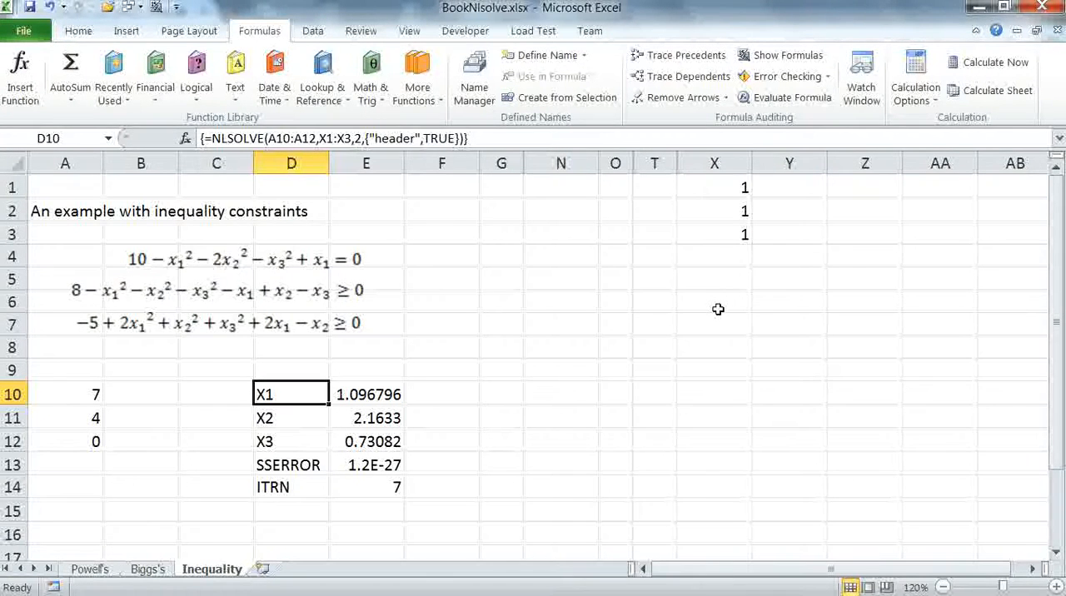
pyautogui.moveTo(670, 314)
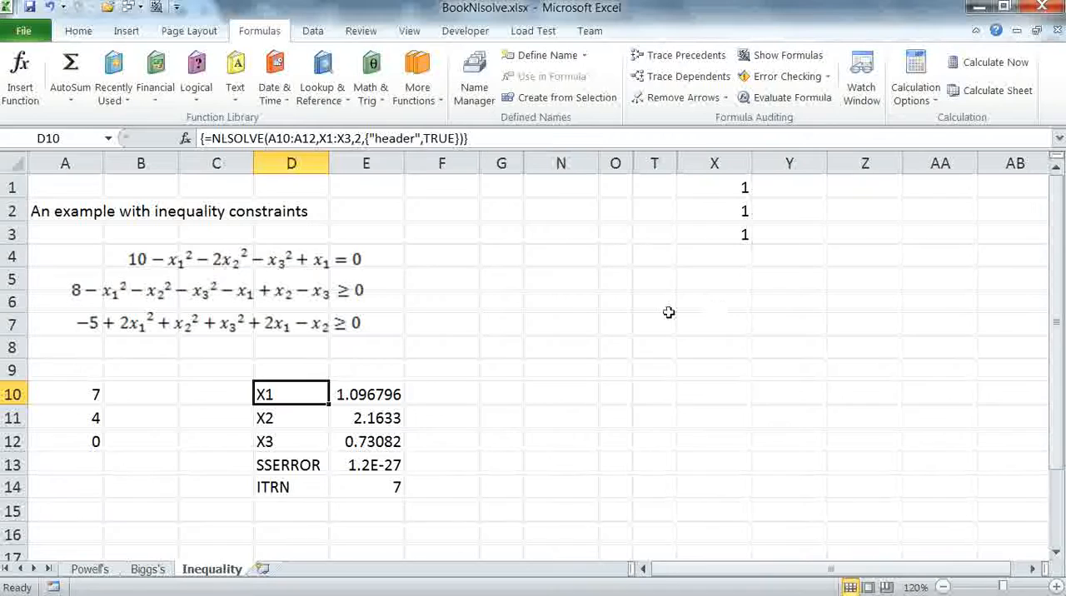
pyautogui.moveTo(660, 322)
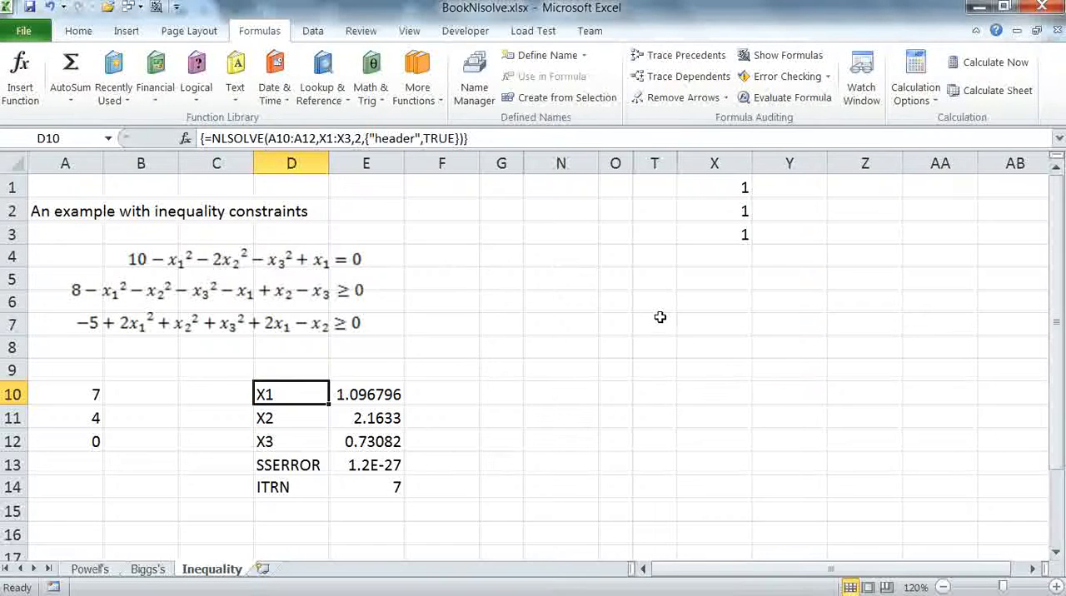
pyautogui.moveTo(693, 400)
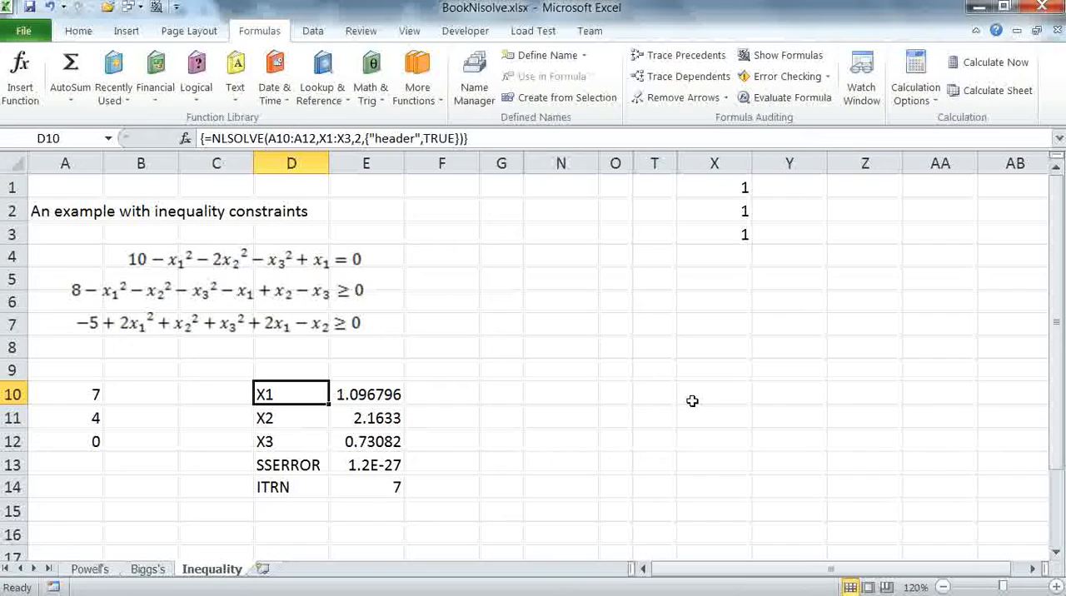
pyautogui.moveTo(695, 396)
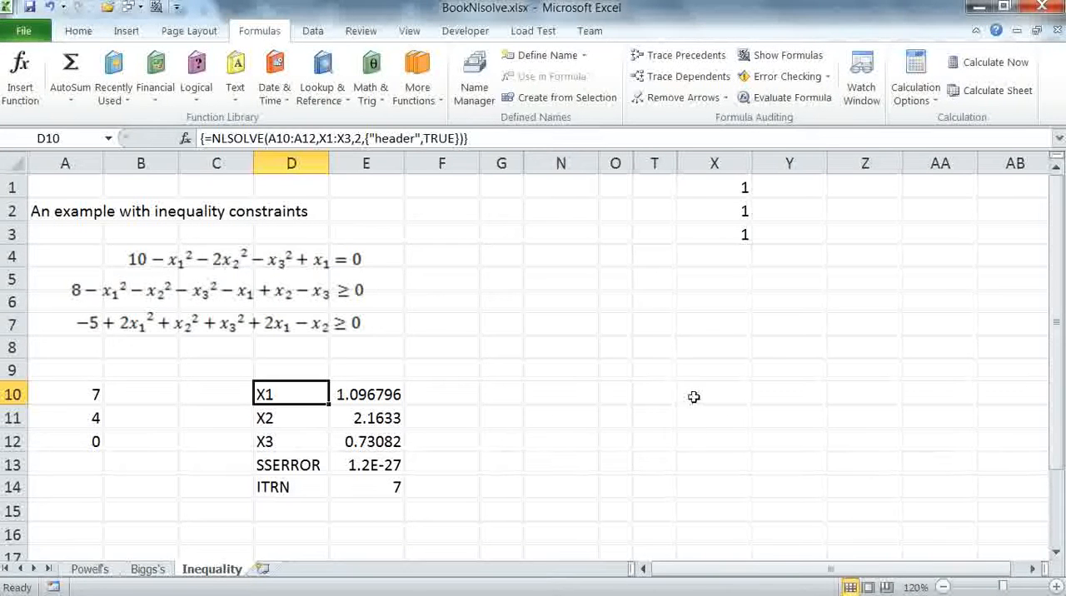
pyautogui.moveTo(697, 395)
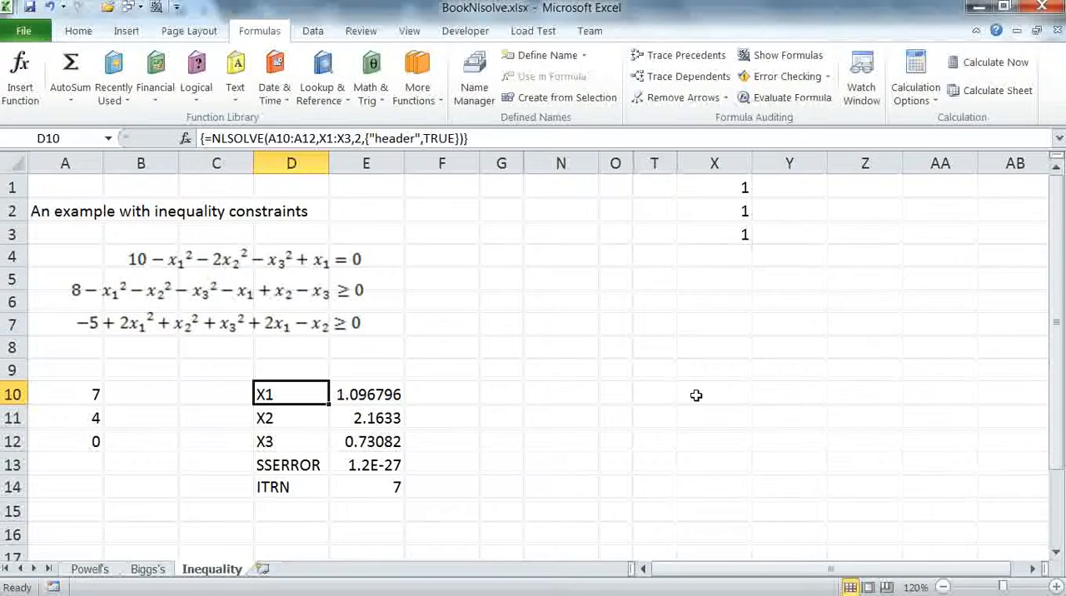
pyautogui.moveTo(253, 396)
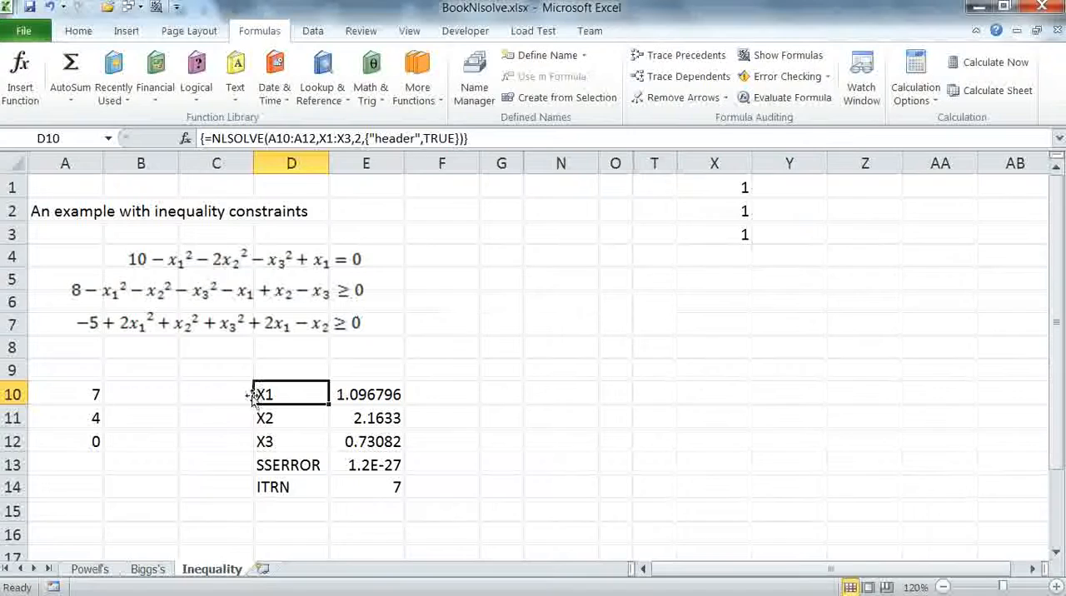
pyautogui.moveTo(336, 410)
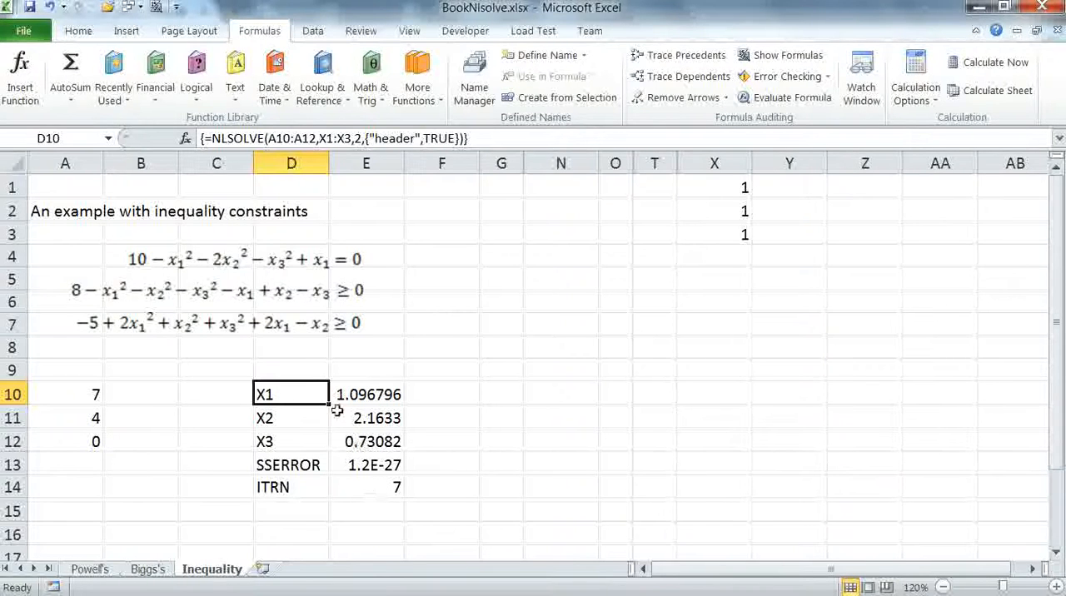
pyautogui.moveTo(573, 322)
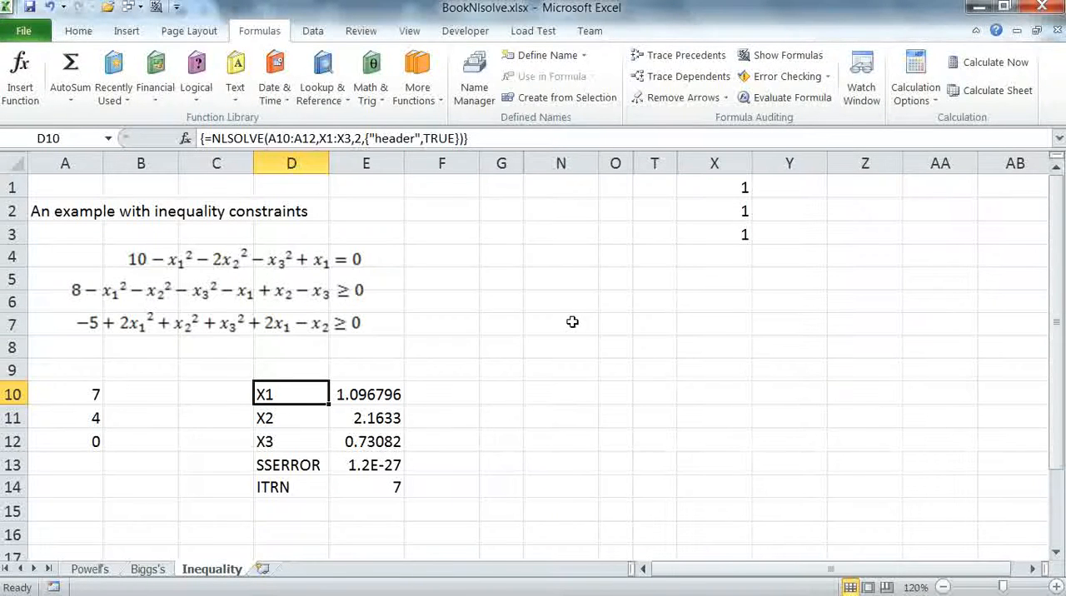